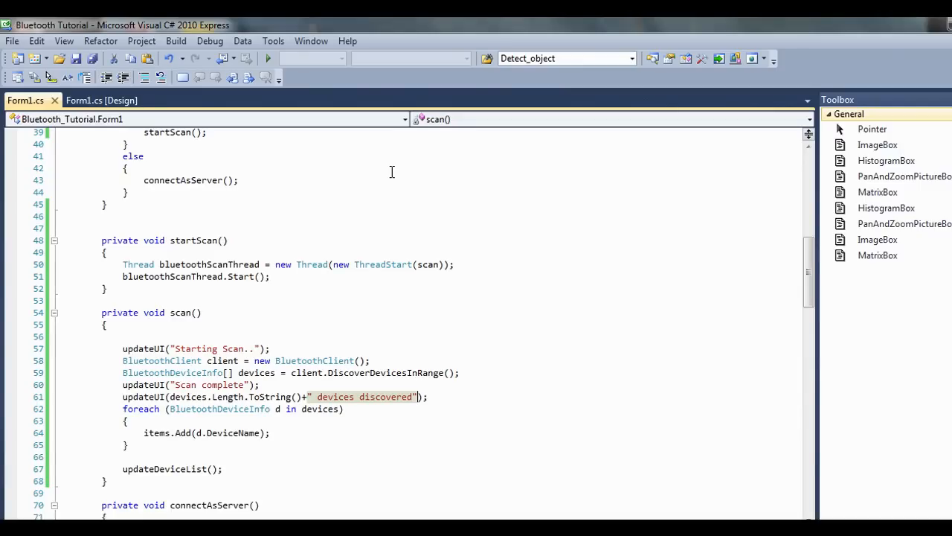
pyautogui.moveTo(435, 247)
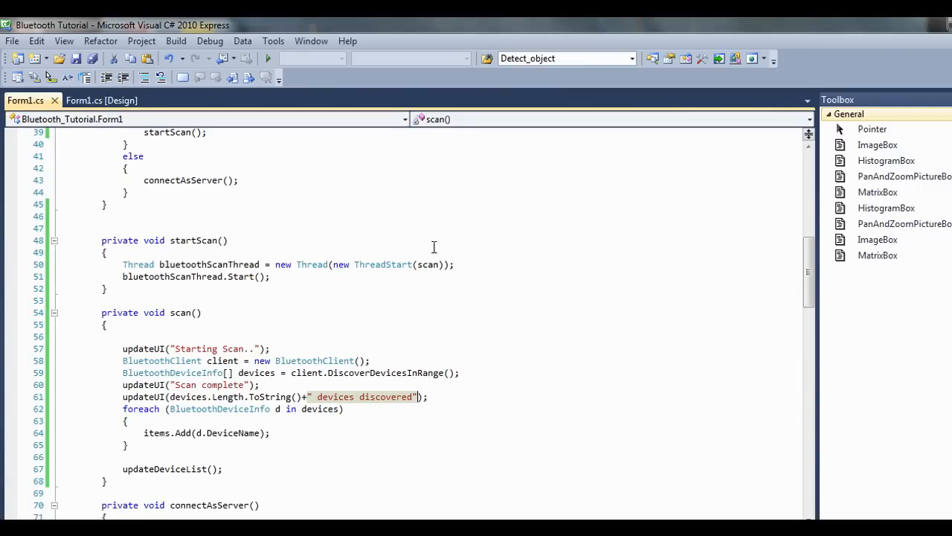
pyautogui.moveTo(369, 395)
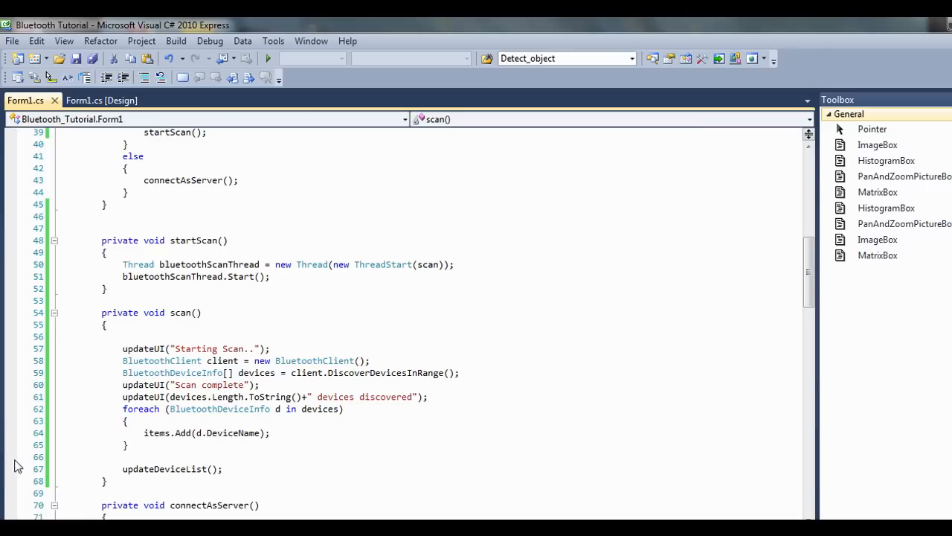
pyautogui.moveTo(201, 432)
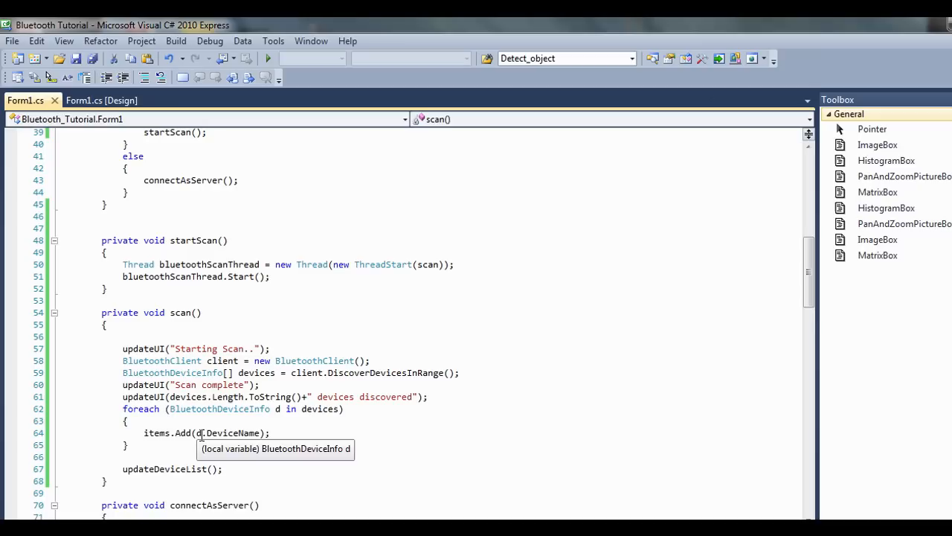
pyautogui.moveTo(218, 336)
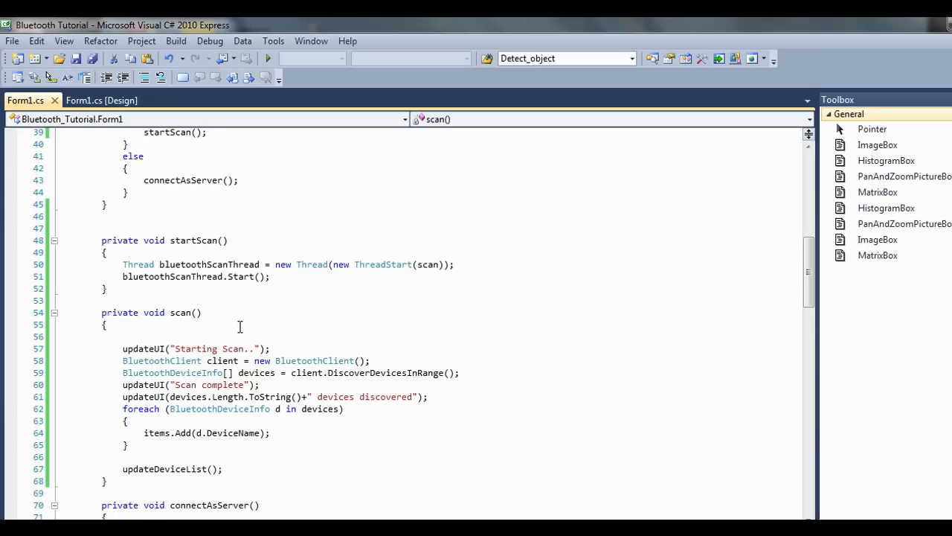
# Add listBox1.DataSource = null, listBox1.Items.Clear() and items.Clear() at the top of scan().
pyautogui.write('listBox1.d')
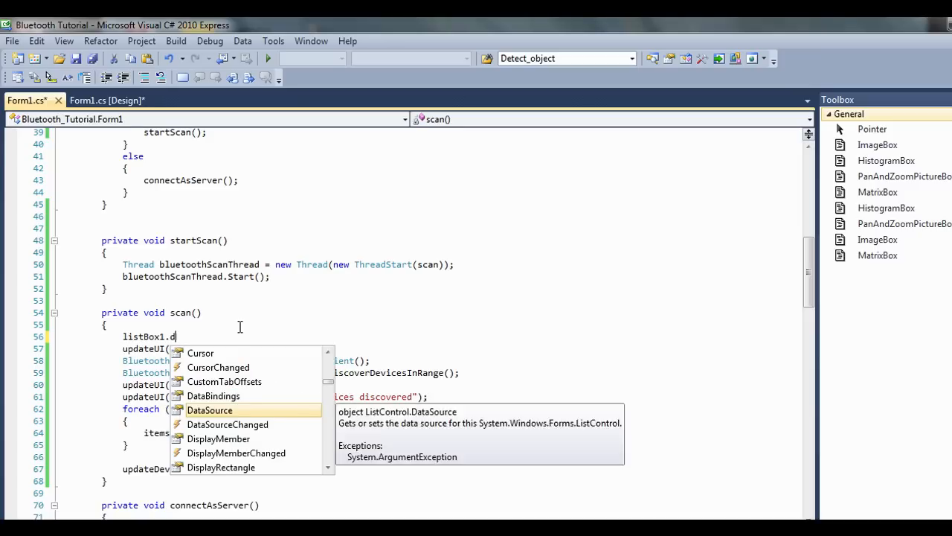
pyautogui.write('ataSource')
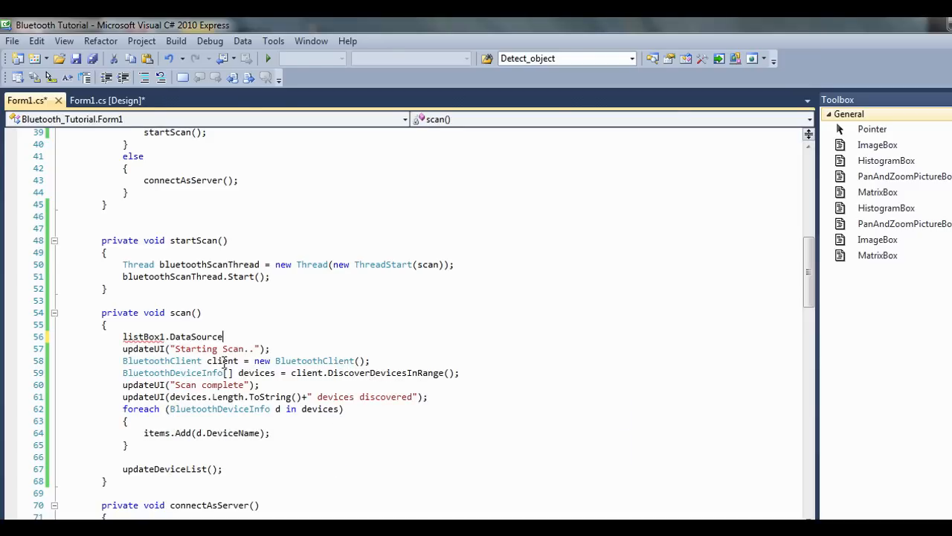
pyautogui.write('--')
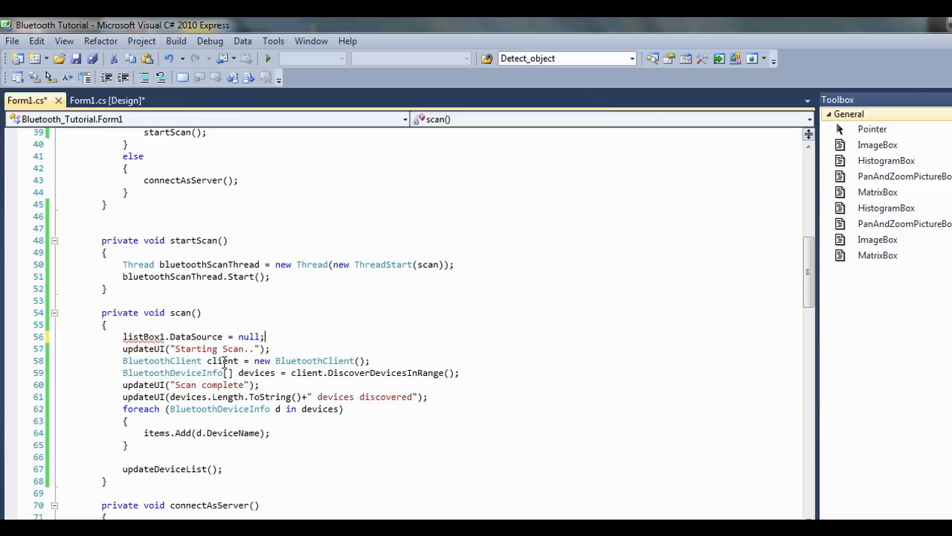
pyautogui.write('listBox1.')
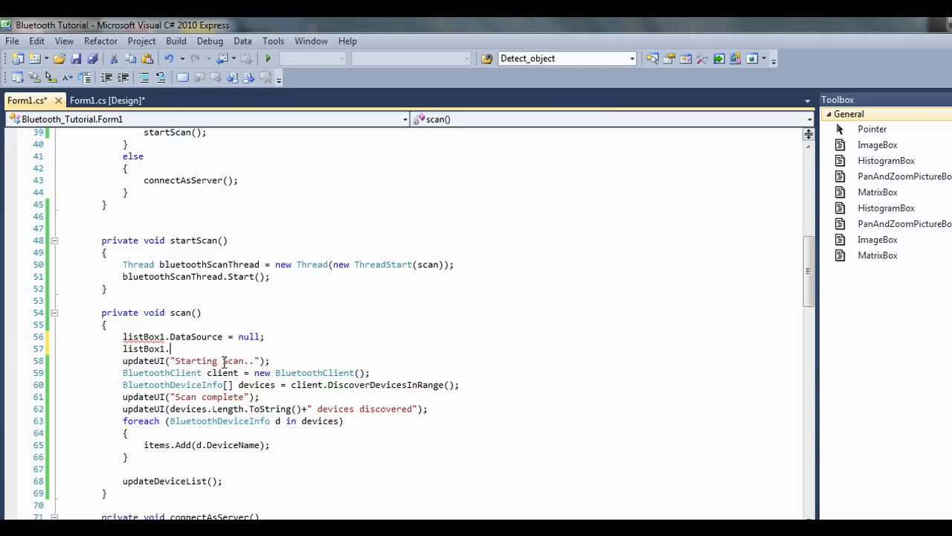
pyautogui.write('ite')
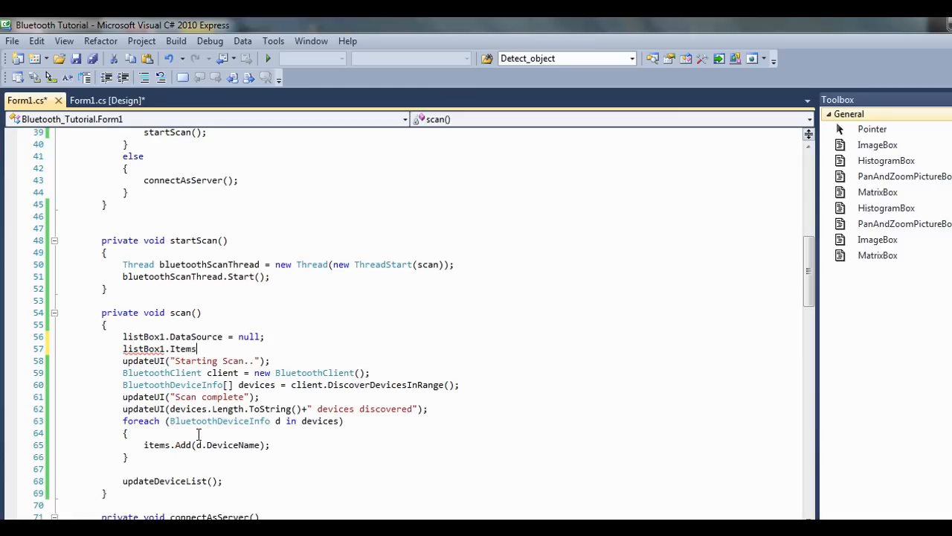
pyautogui.write('.Clear();')
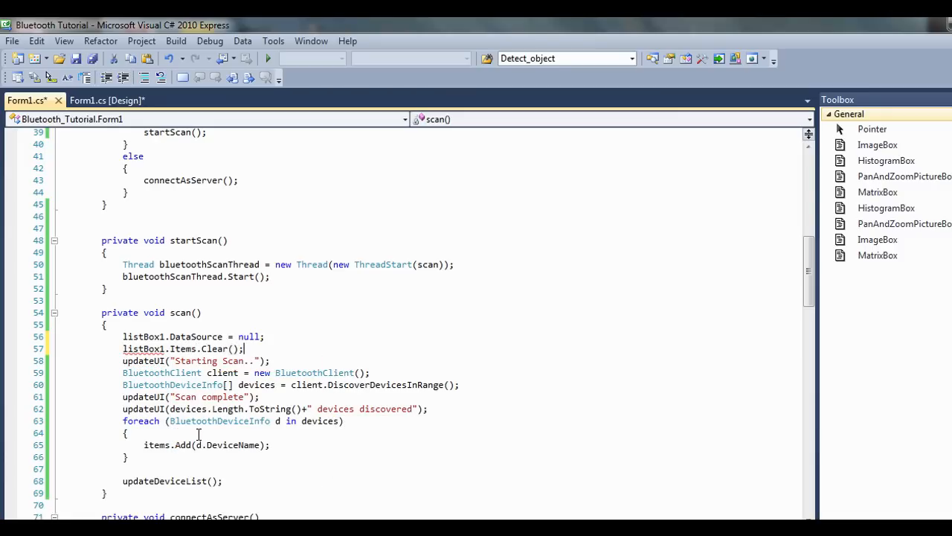
pyautogui.write('items.Clear();')
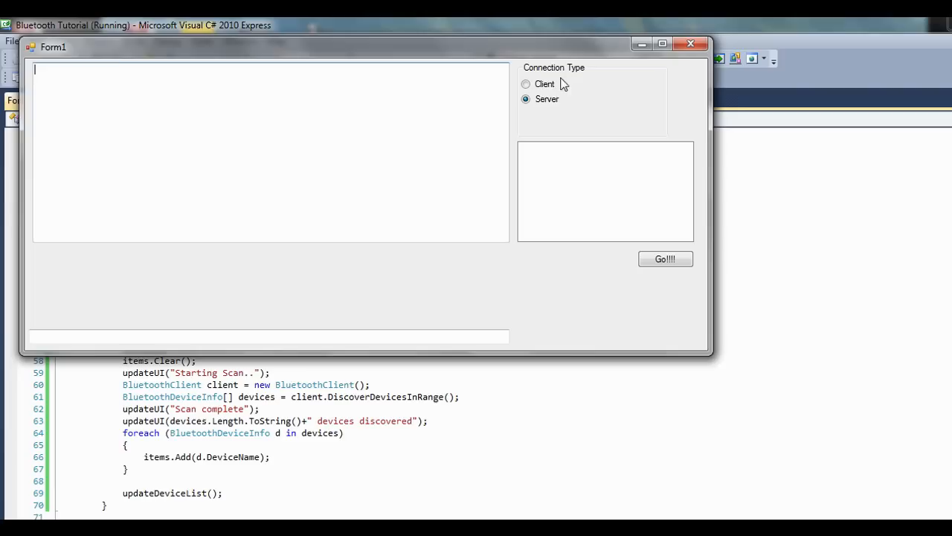
# Run a Client scan with Go!!! and dismiss the InvalidOperationException cross-thread popup.
pyautogui.click(527, 83)
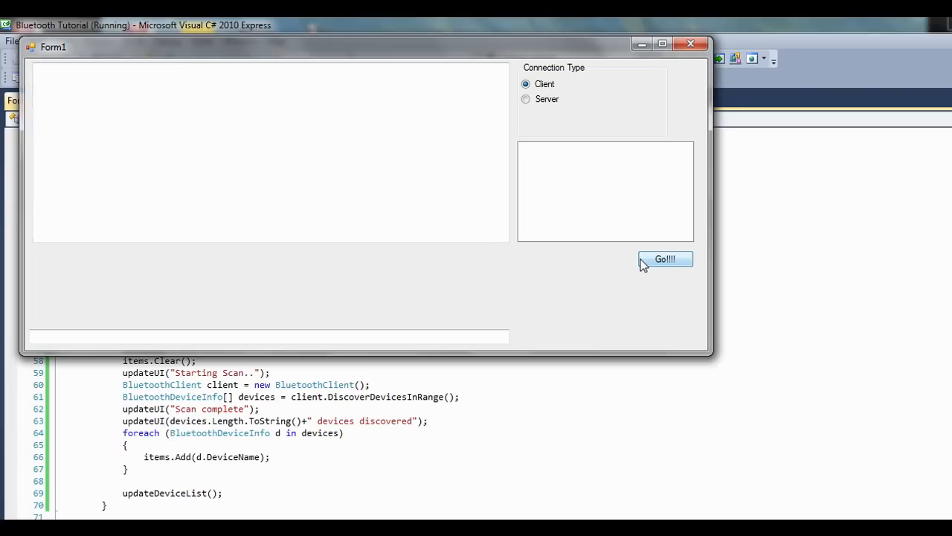
pyautogui.moveTo(661, 269)
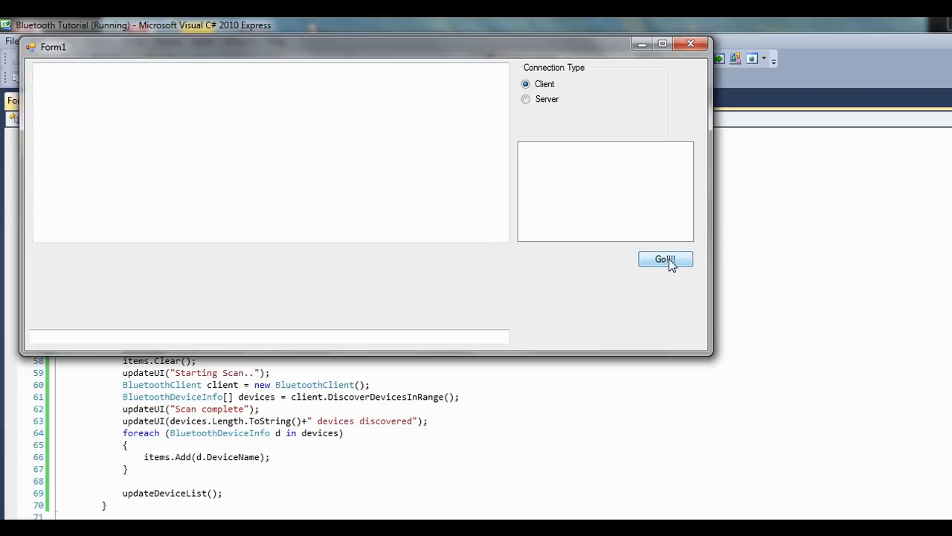
pyautogui.click(663, 259)
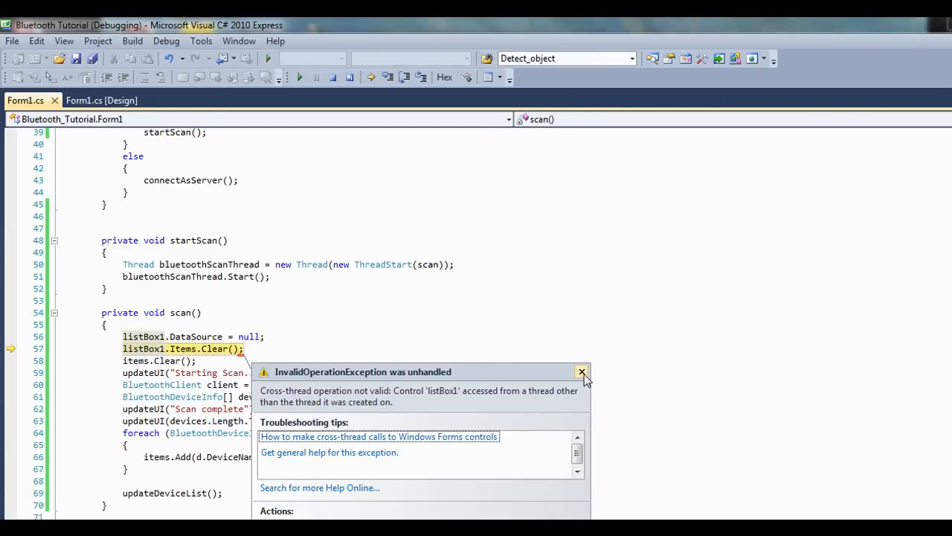
pyautogui.click(581, 372)
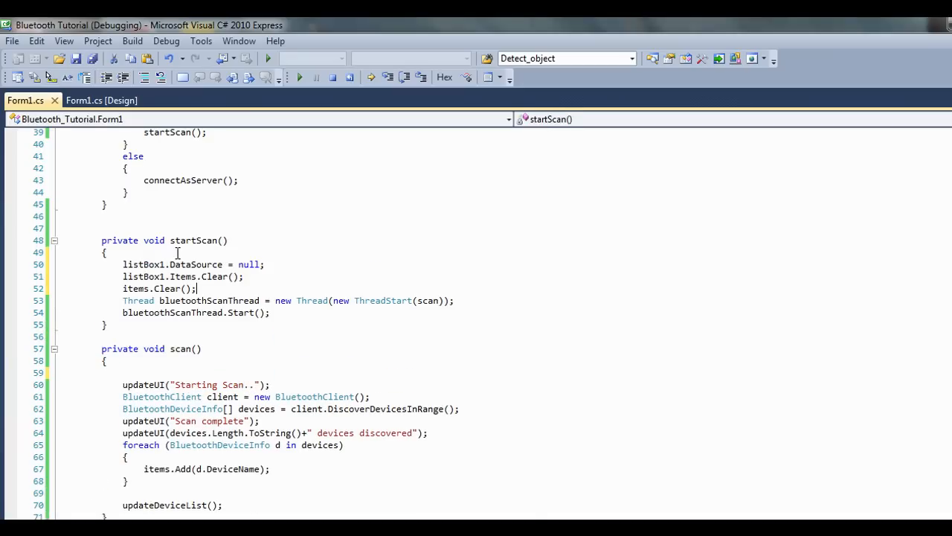
# Rerun with clearing in startScan, scan as Client until GT-I9100 appears, then close Form1.
pyautogui.click(331, 77)
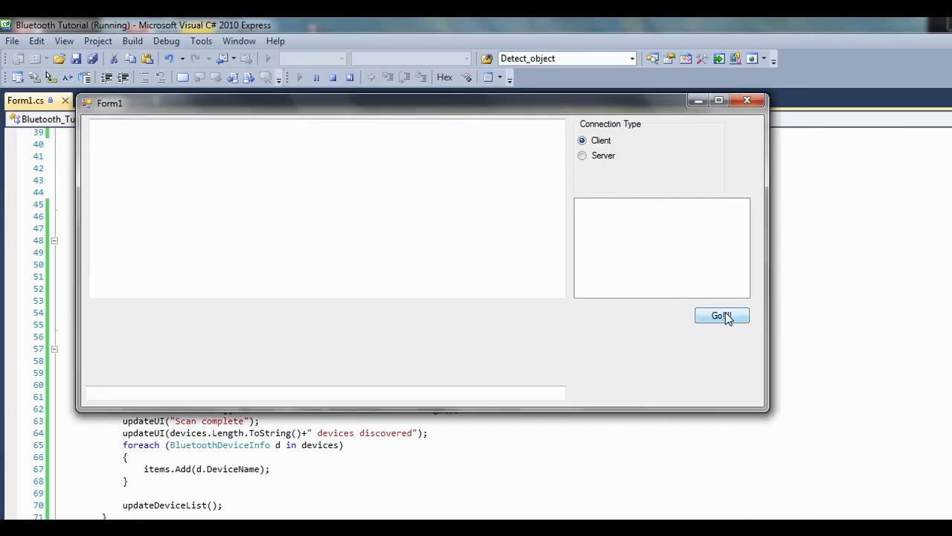
pyautogui.click(720, 316)
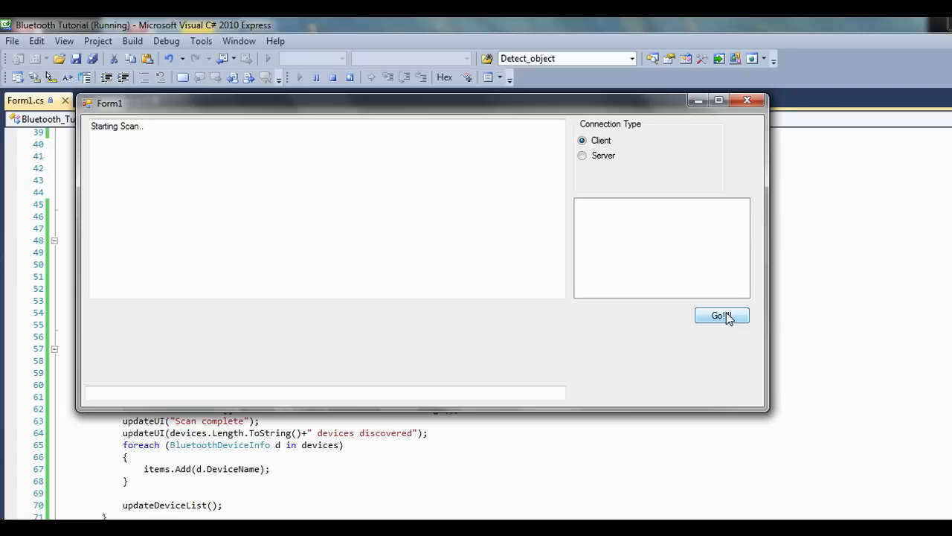
pyautogui.click(720, 315)
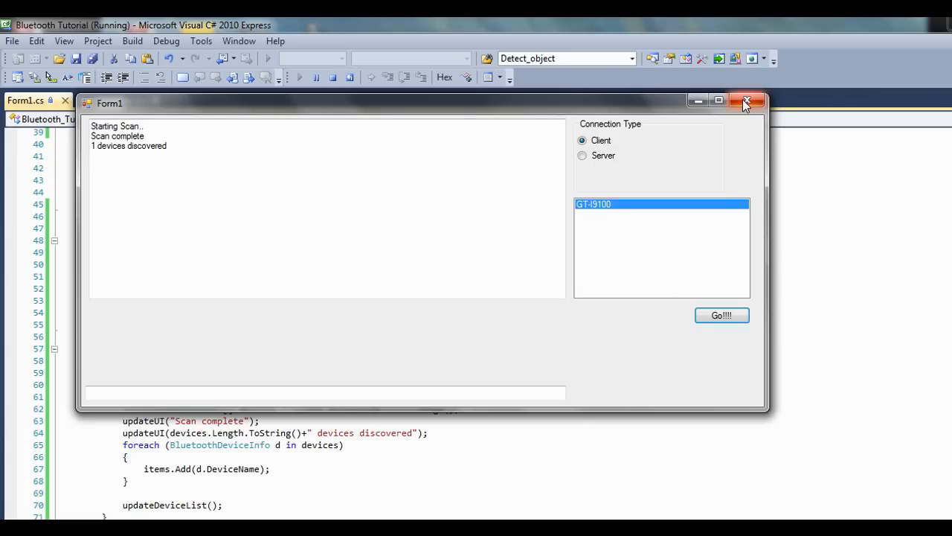
pyautogui.click(749, 101)
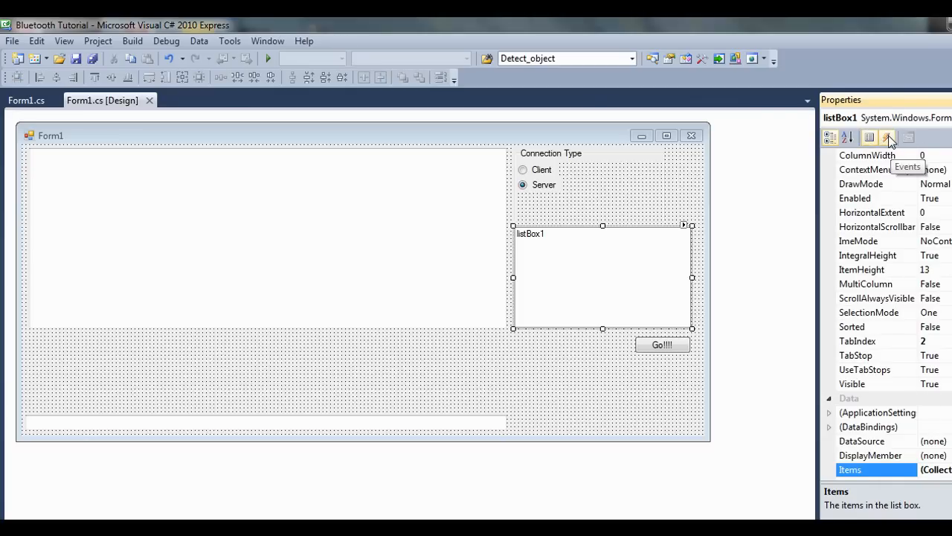
# Generate a listBox1_DoubleClick handler from the list box's Events view in the designer.
pyautogui.click(888, 137)
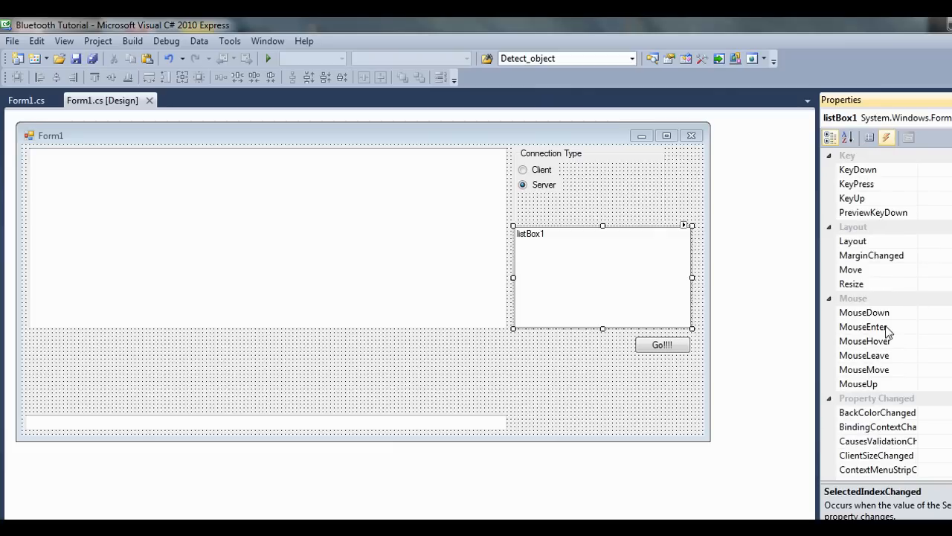
pyautogui.moveTo(873, 259)
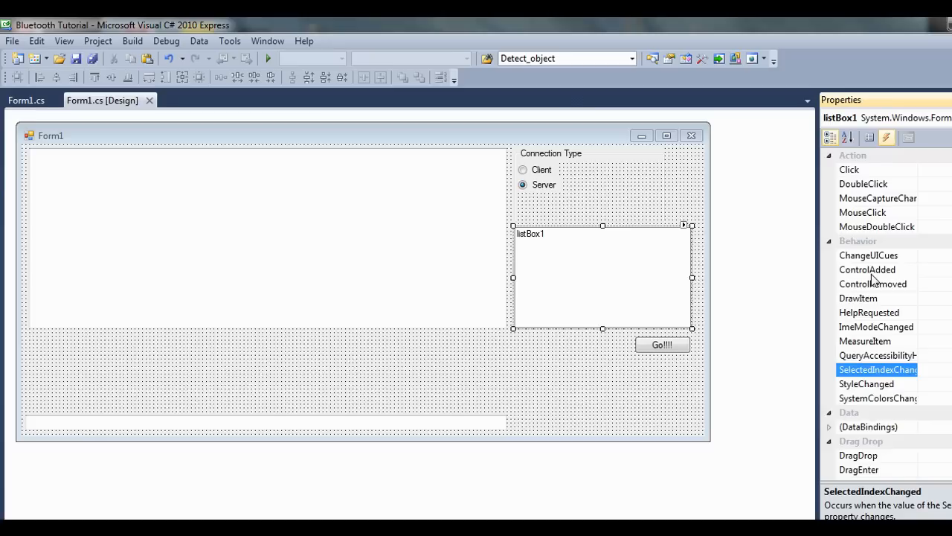
pyautogui.click(863, 185)
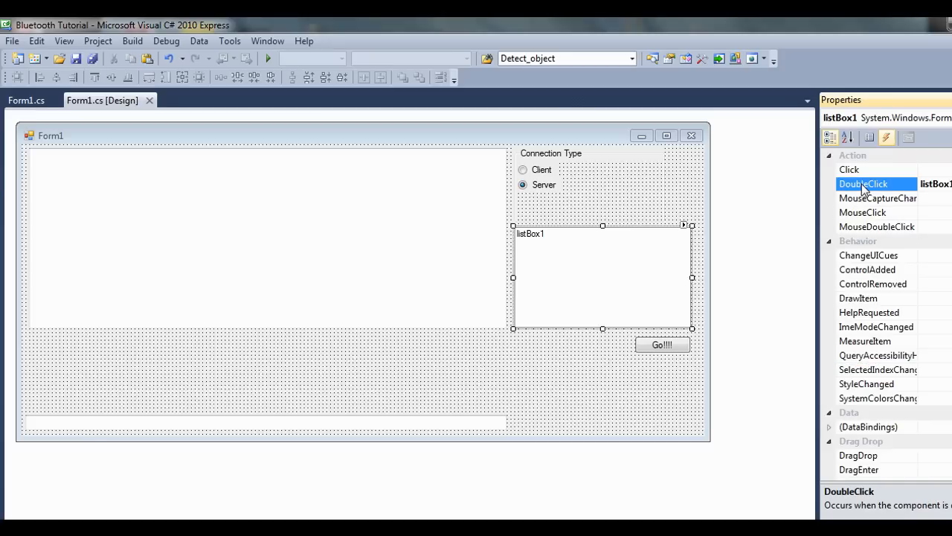
pyautogui.doubleClick(863, 185)
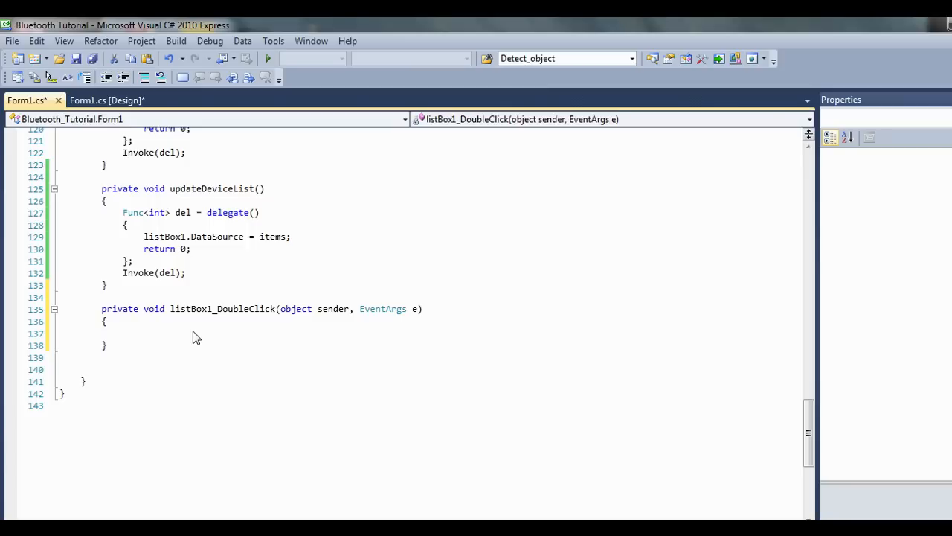
pyautogui.moveTo(155, 308)
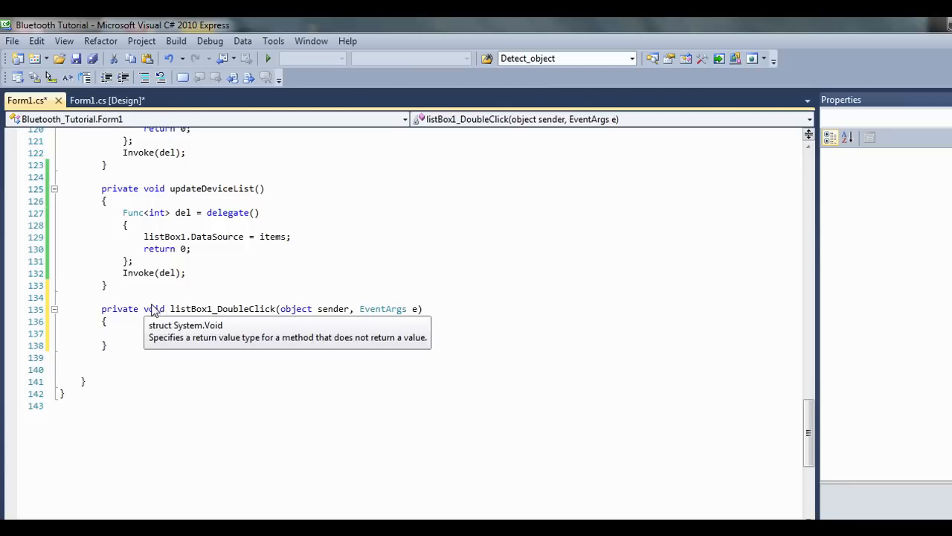
# Declare BluetoothDeviceInfo deviceInfo; and begin deviceInfo = devices inside the handler.
pyautogui.write('D')
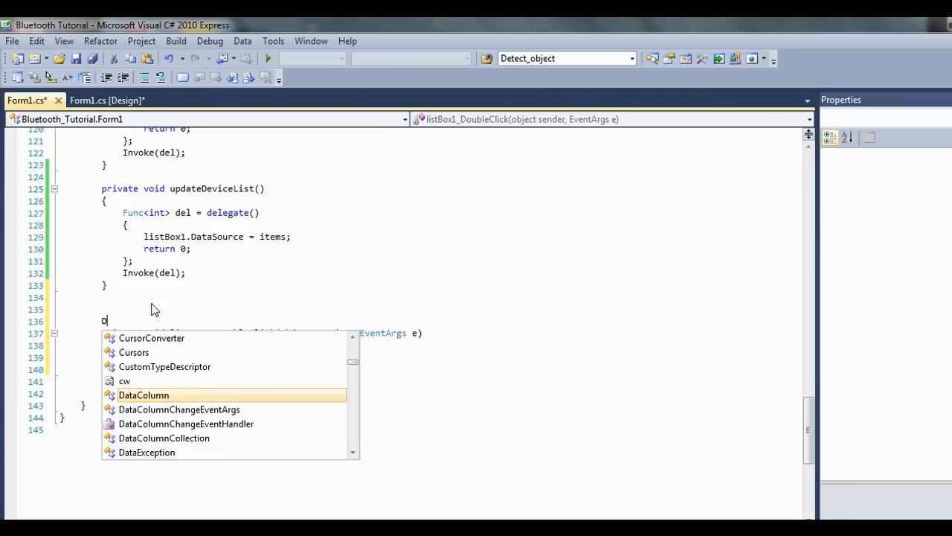
pyautogui.write('luetooth')
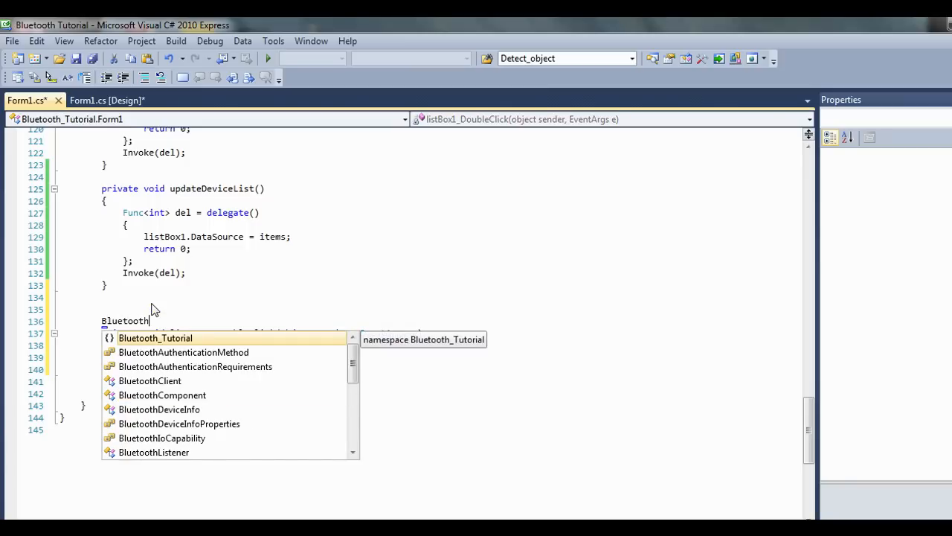
pyautogui.write('DeviceInfo')
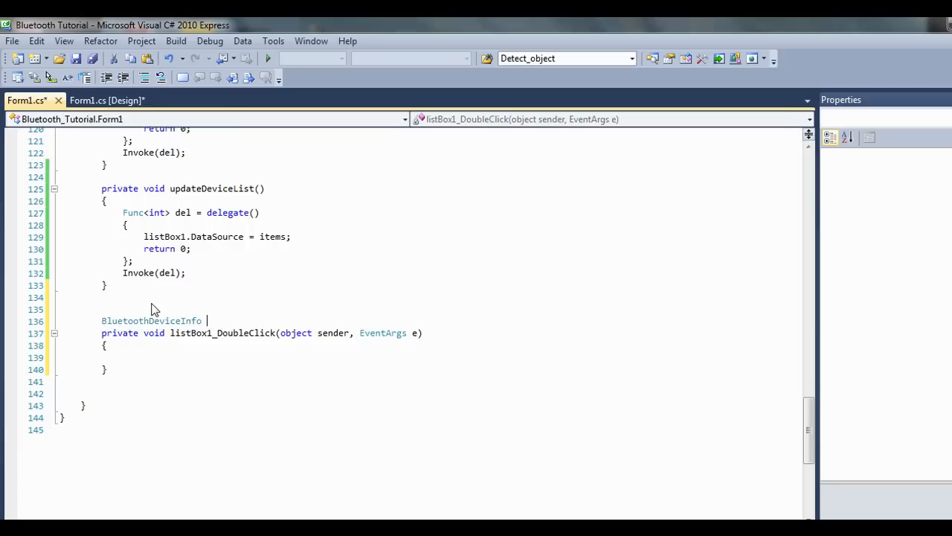
pyautogui.write('deviceInfo;')
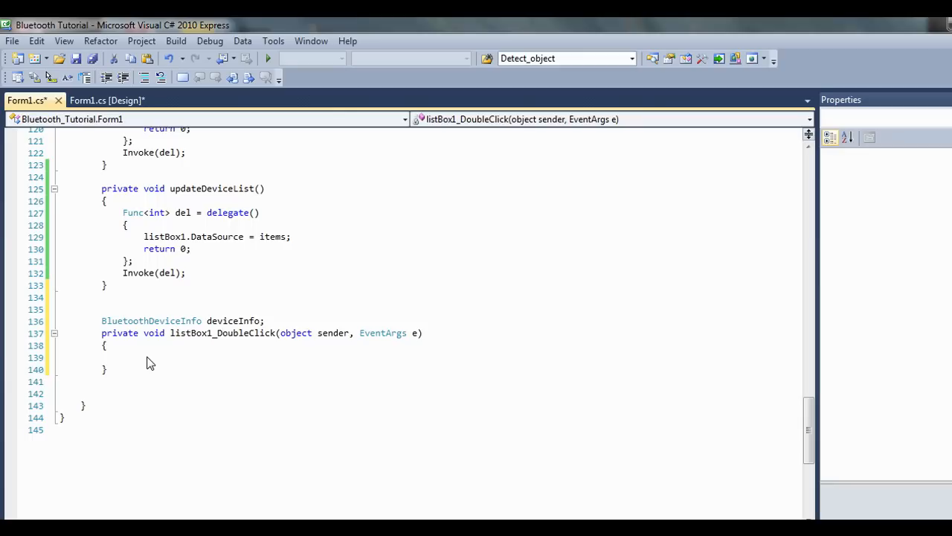
pyautogui.write('deviceInfo =')
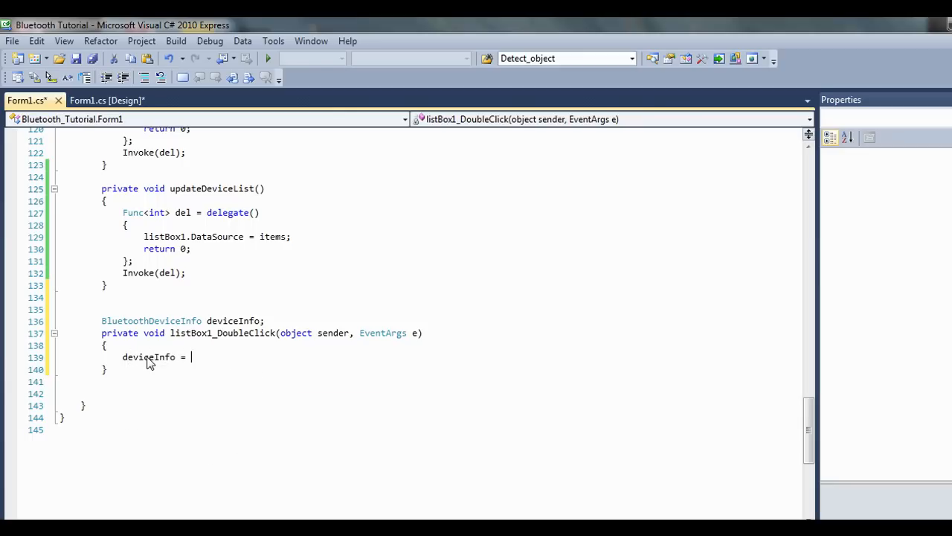
pyautogui.write('dev')
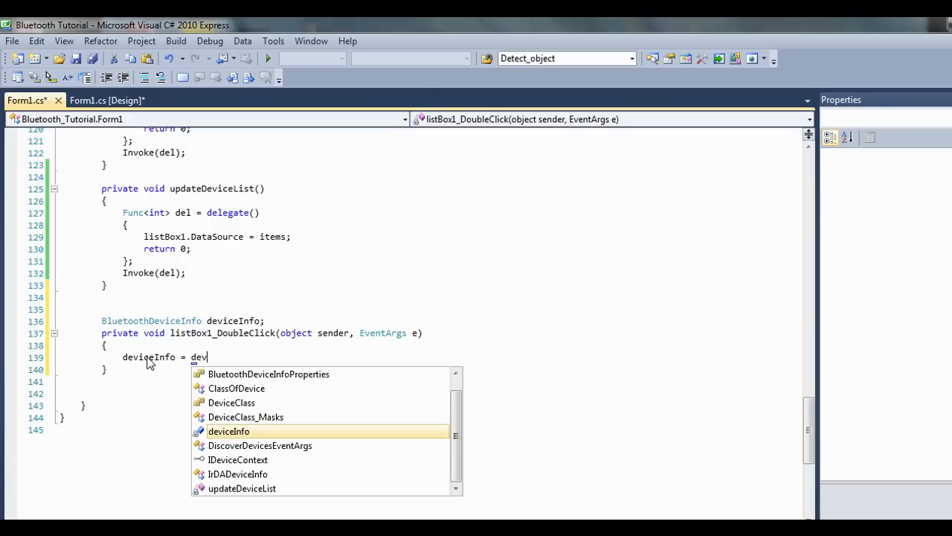
pyautogui.write('ices')
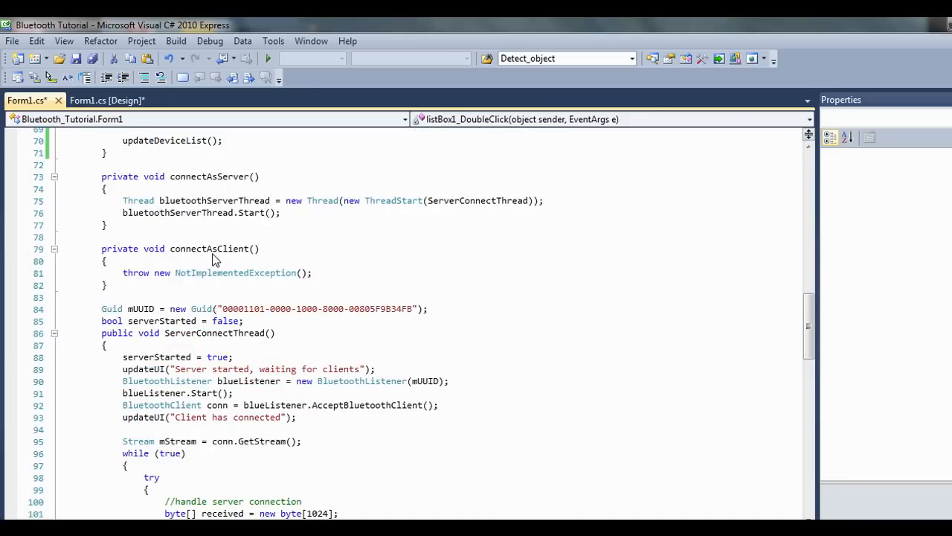
# Promote the devices array to a class field: BluetoothDeviceInfo[] devices; above scan().
pyautogui.scroll(3)
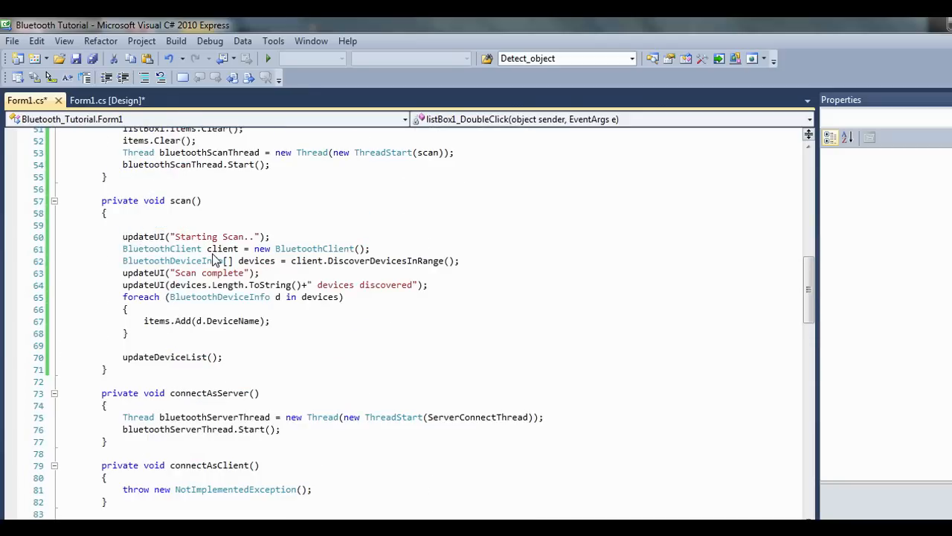
pyautogui.doubleClick(178, 261)
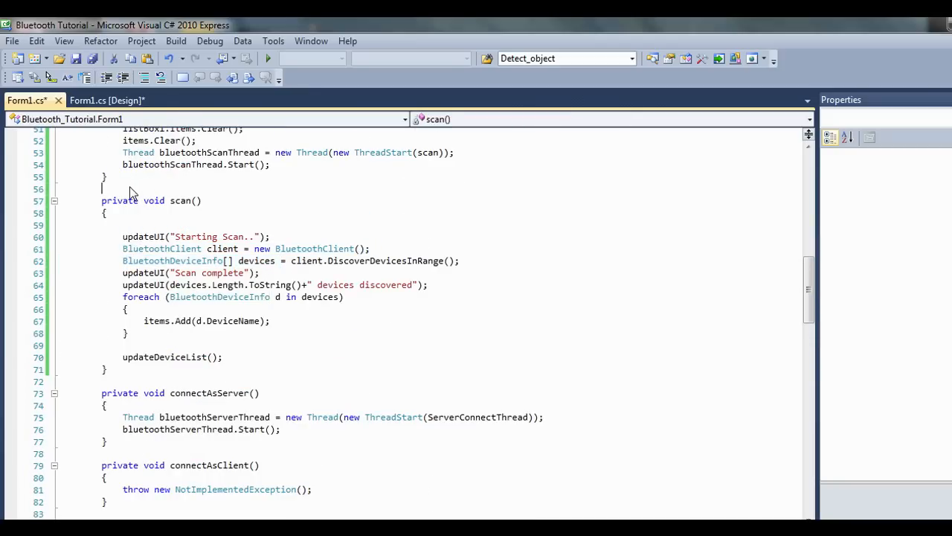
pyautogui.write('BluetoothDeviceInfo[] devices;')
pyautogui.write('deviceInfo = devices')
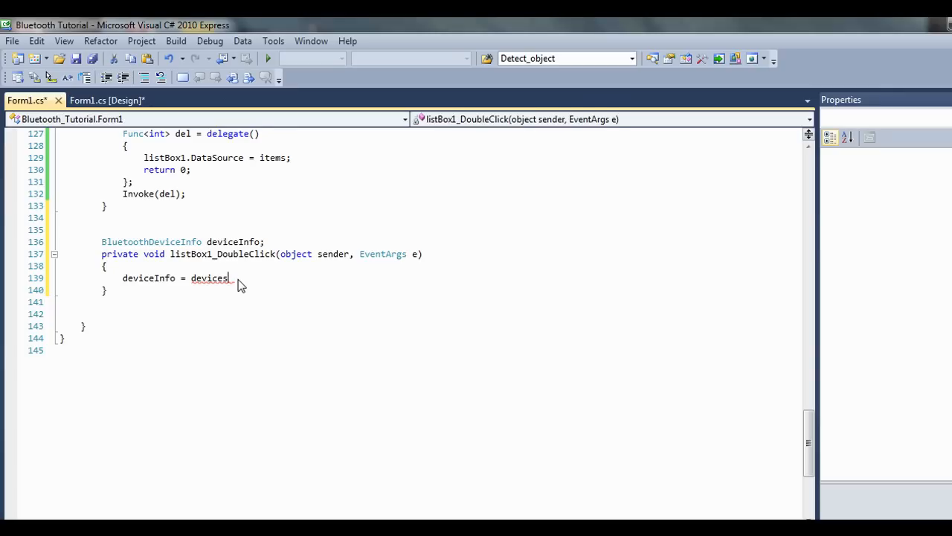
# Complete deviceInfo = devices.ElementAt(listBox1.SelectedIndex); in the handler.
pyautogui.doubleClick(208, 278)
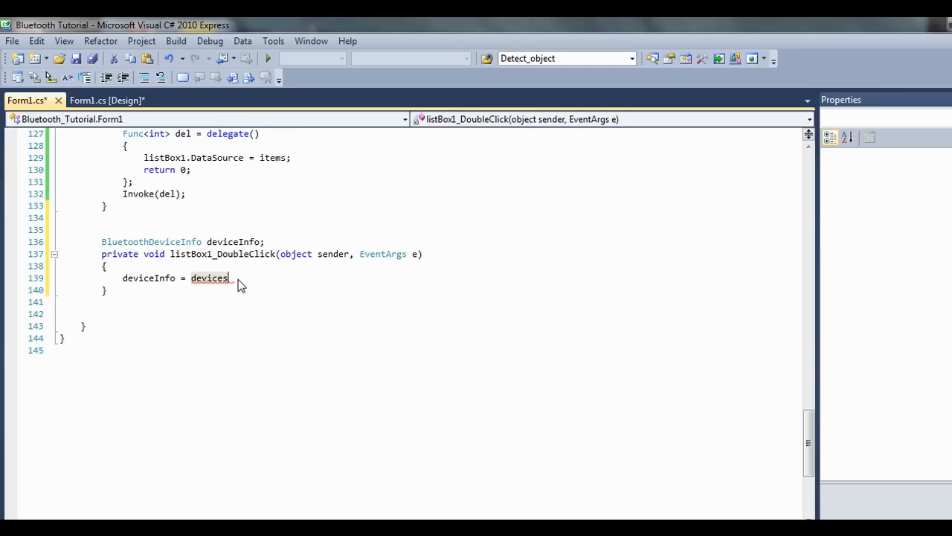
pyautogui.write('.ElementAt')
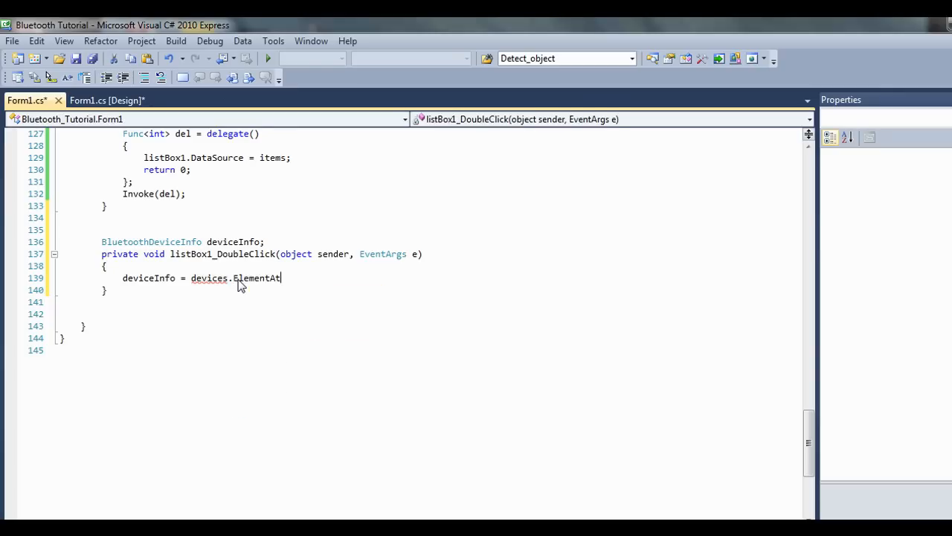
pyautogui.write('(listBox1')
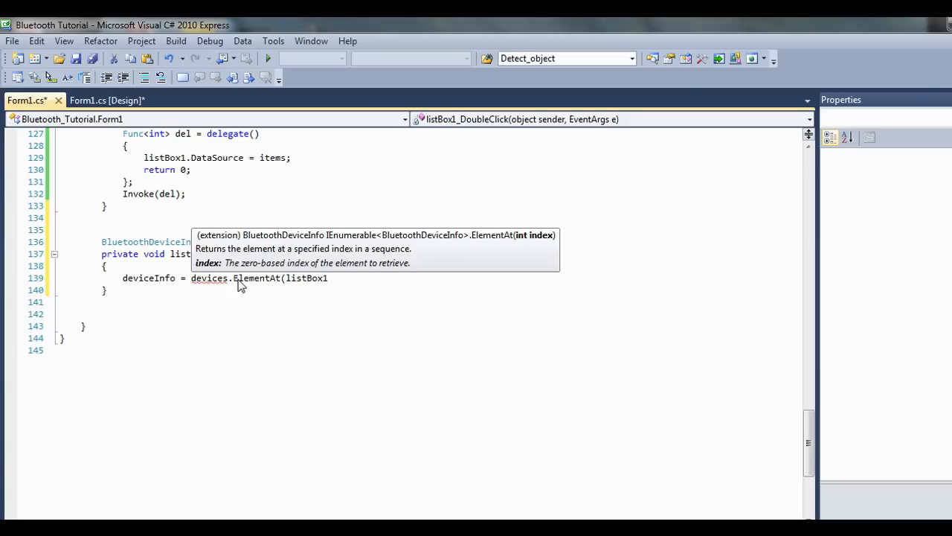
pyautogui.write('.selectedIndex')
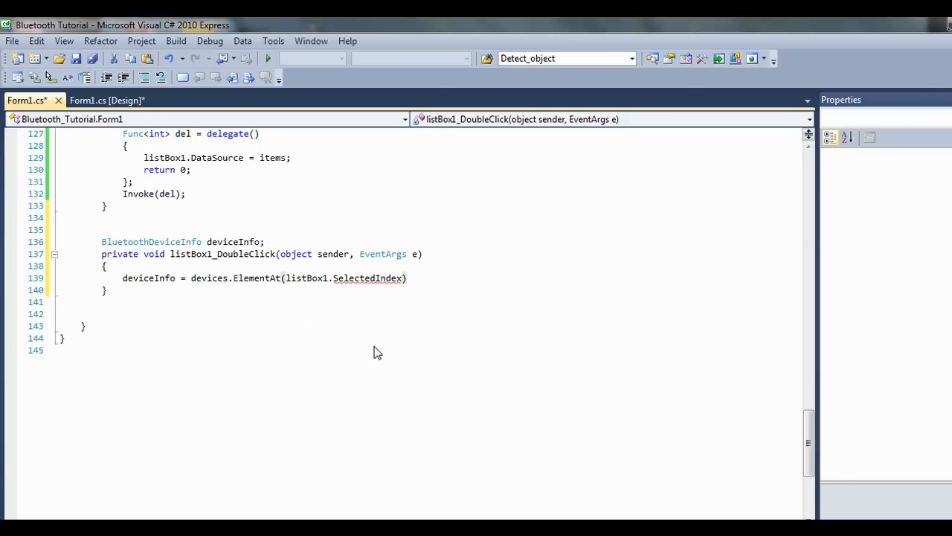
pyautogui.write(';')
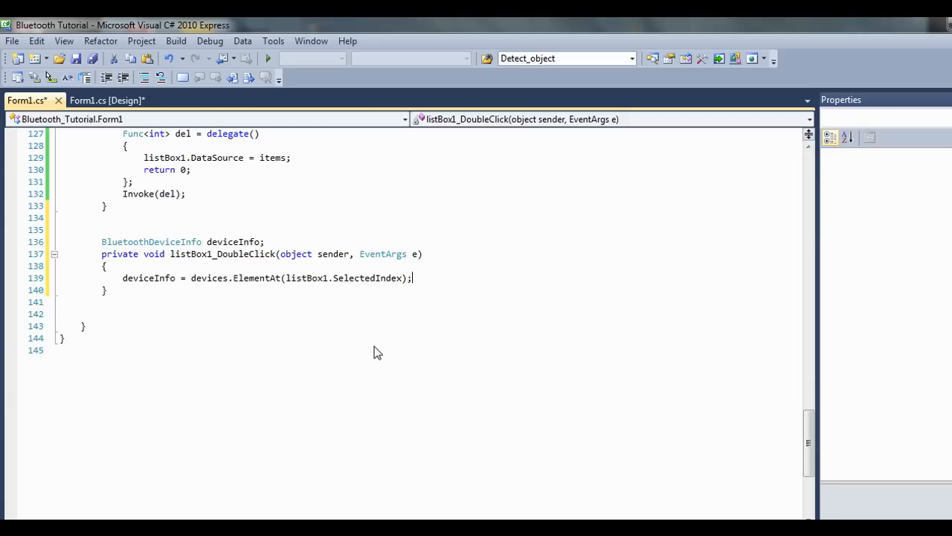
pyautogui.moveTo(171, 225)
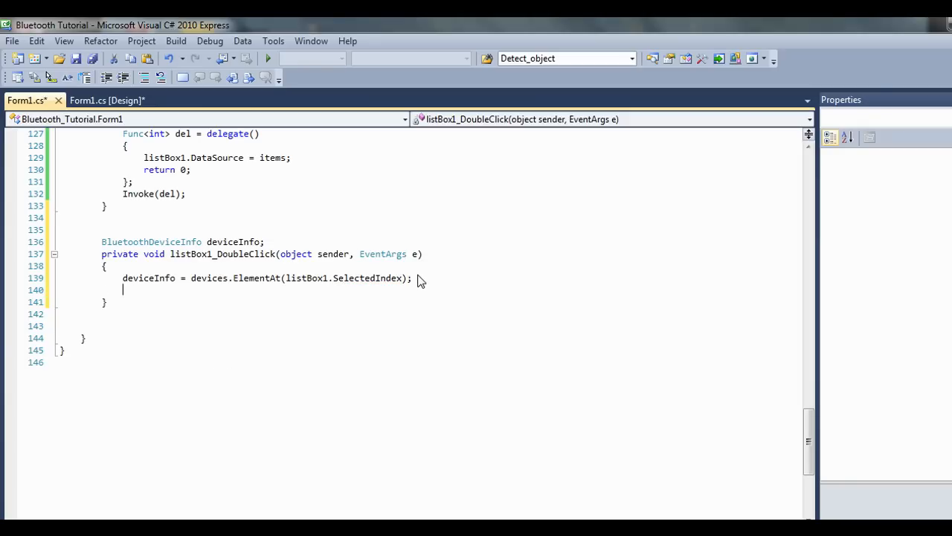
# Add updateUI(deviceInfo.DeviceName + " was selected, attempting connect").
pyautogui.write('updateu')
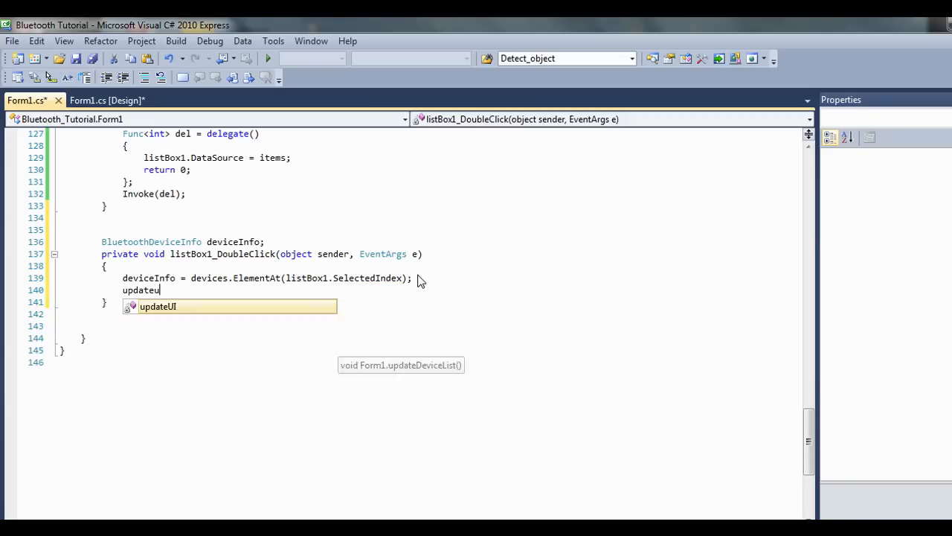
pyautogui.write('(')
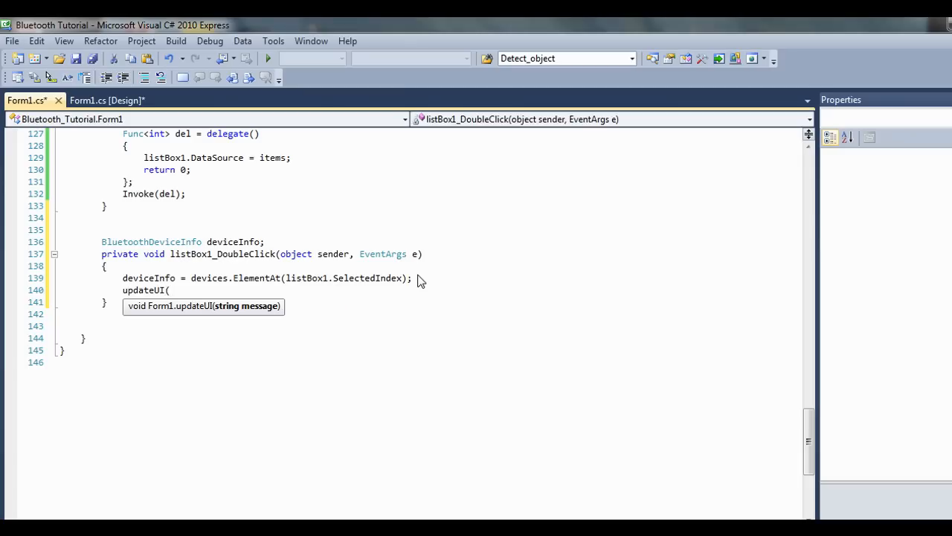
pyautogui.write('deviceInfo.DeviceName + " was selected");')
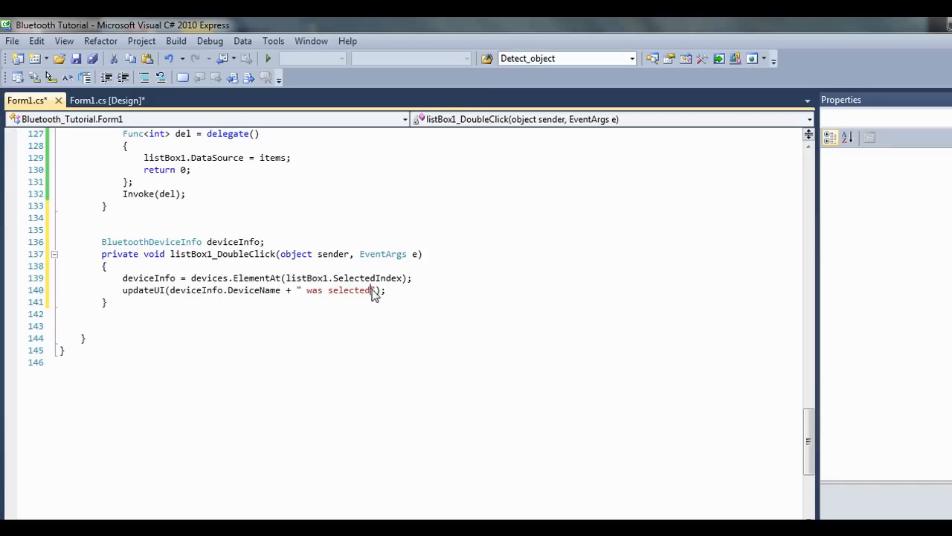
pyautogui.write(',')
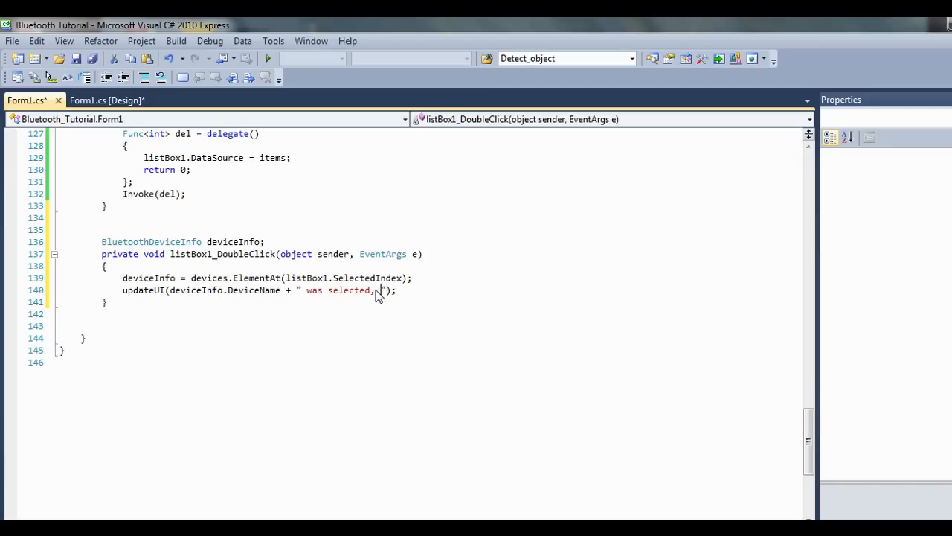
pyautogui.write('attempting conn')
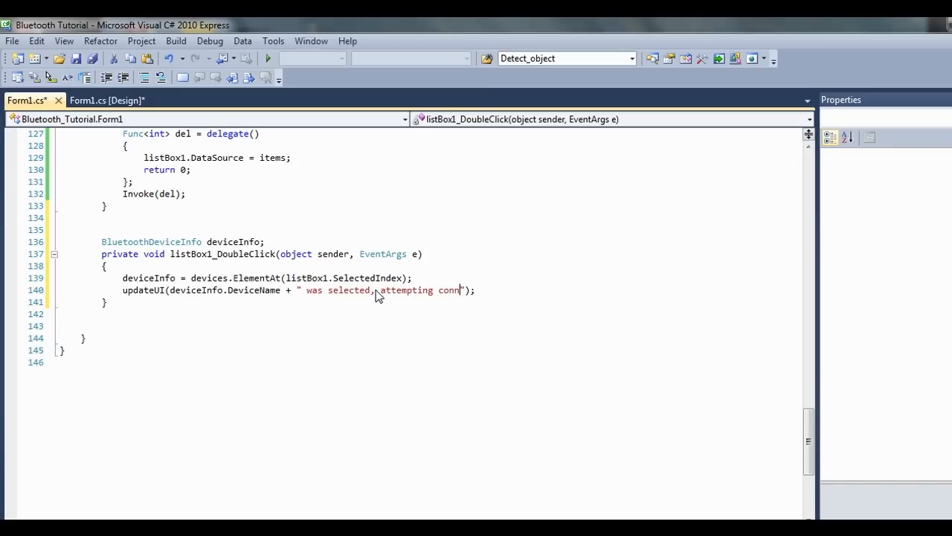
pyautogui.write('ect')
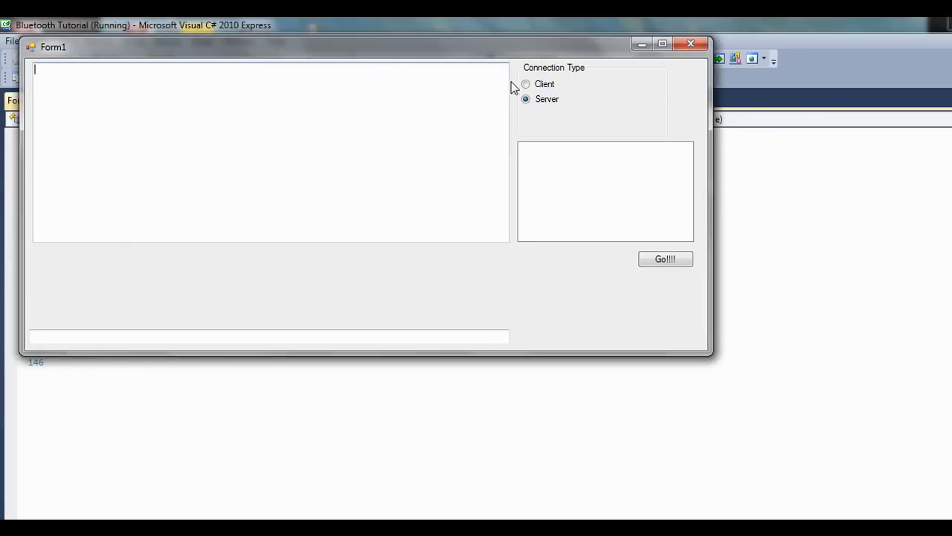
# Scan as Client, double-click GT-I9100 to see it reported selected, then close the form.
pyautogui.click(527, 83)
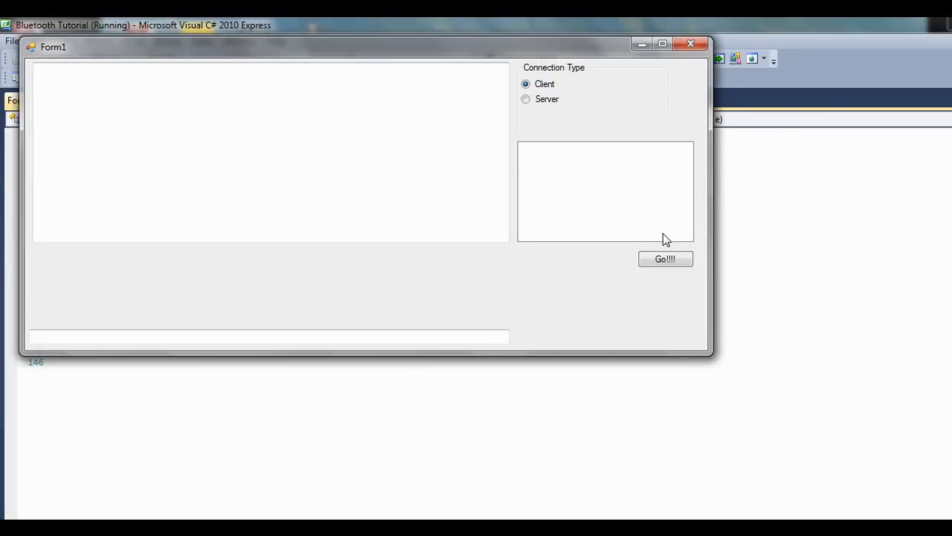
pyautogui.click(663, 258)
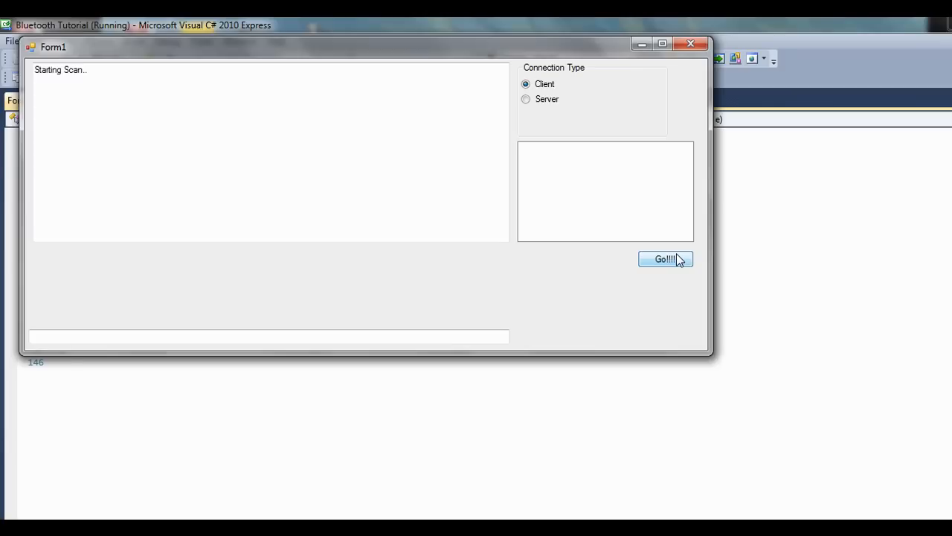
pyautogui.click(665, 259)
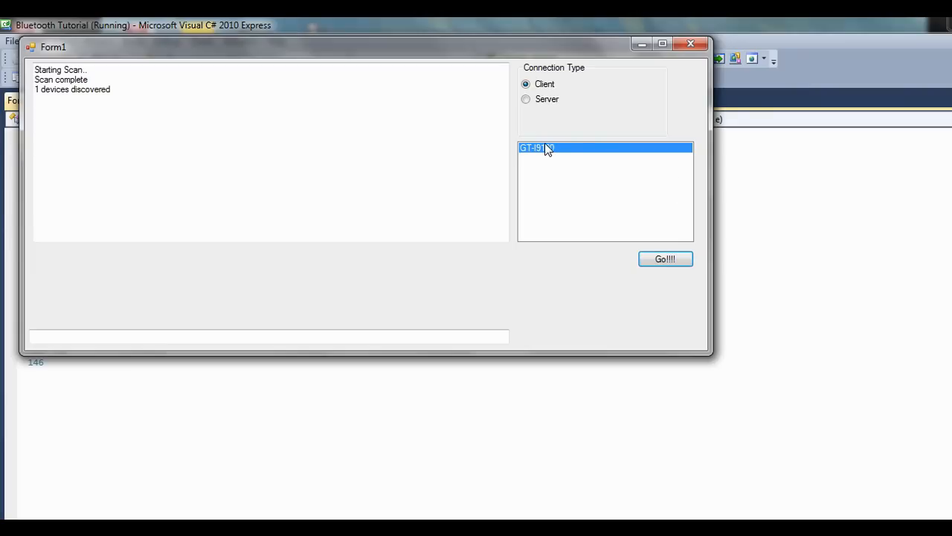
pyautogui.click(665, 259)
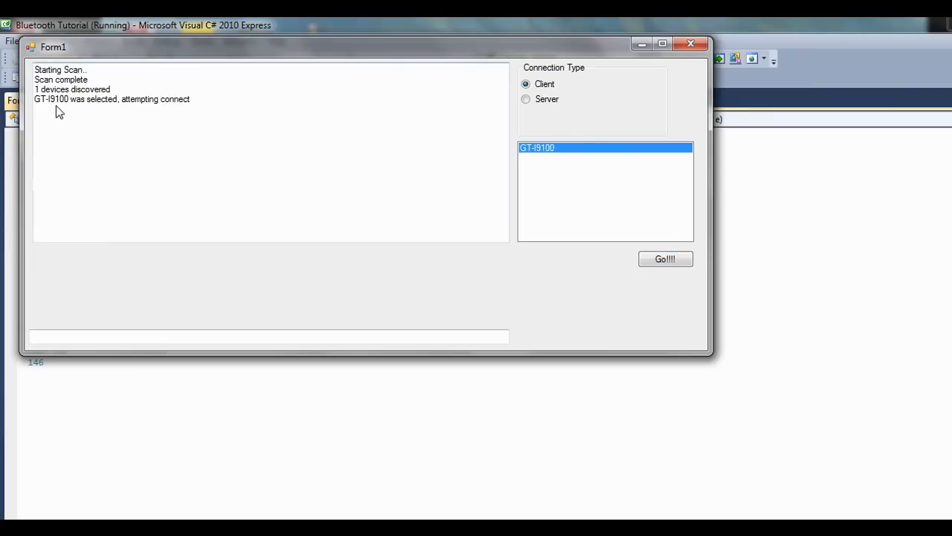
pyautogui.click(690, 43)
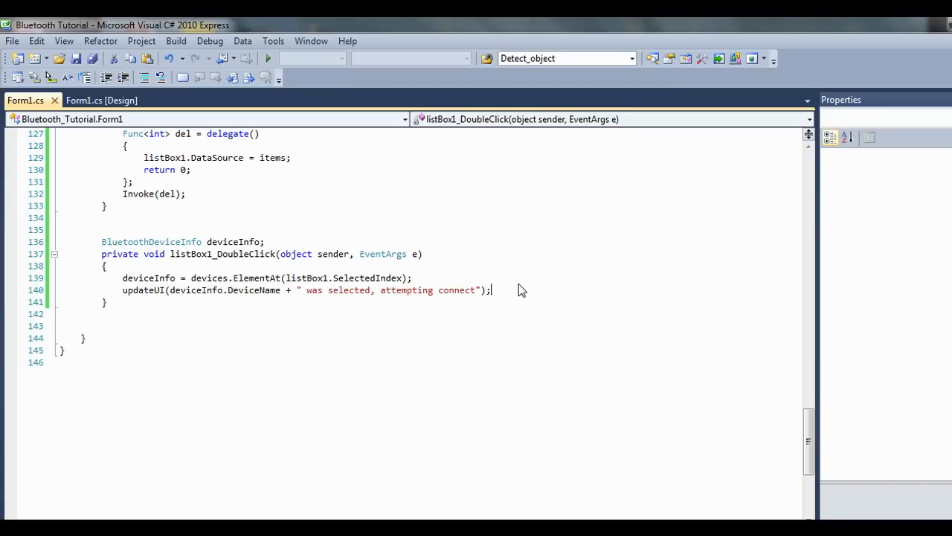
# Type an empty private void pairDevice(){} method below listBox1_DoubleClick.
pyautogui.press('enter')
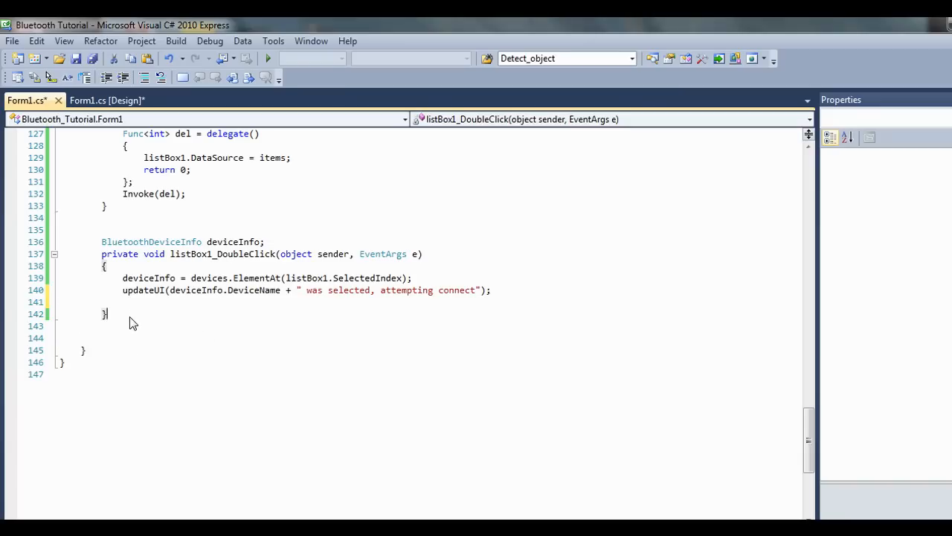
pyautogui.press('enter')
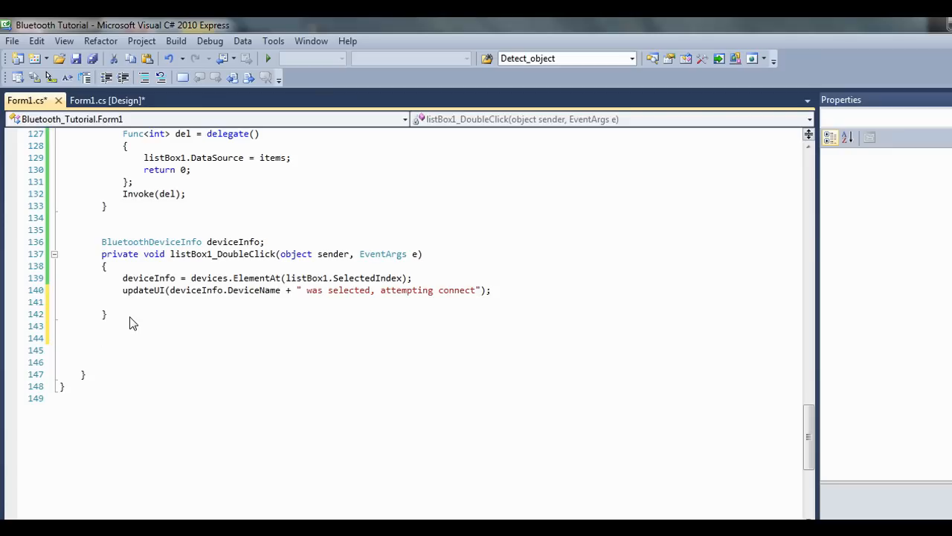
pyautogui.write('private')
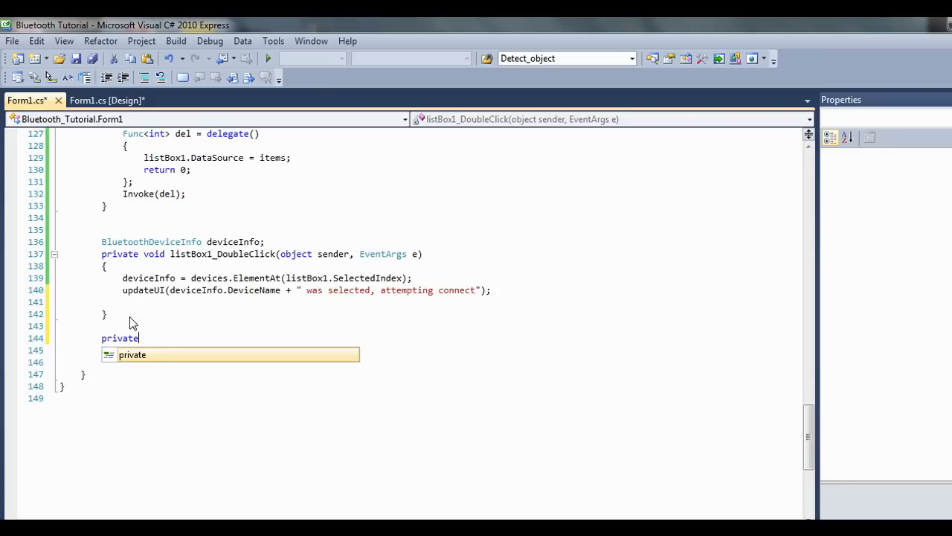
pyautogui.write('void p')
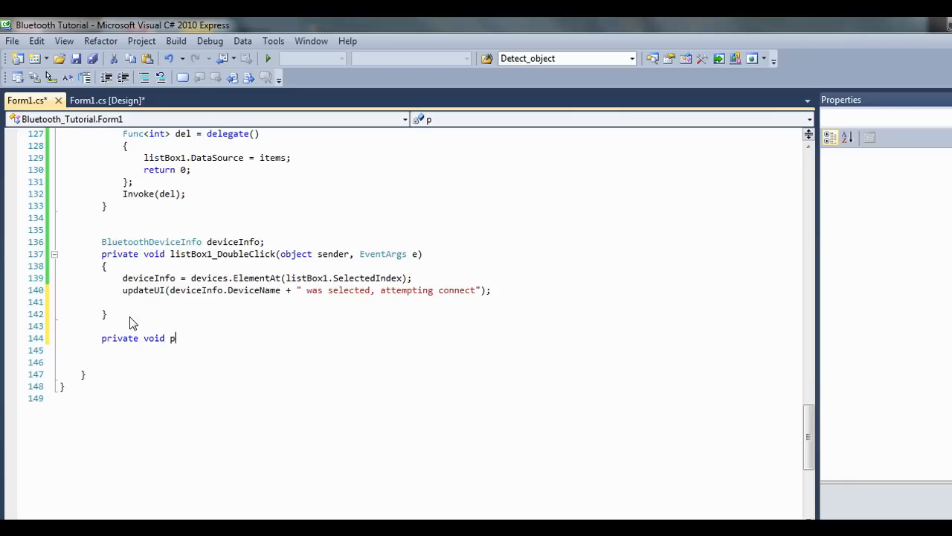
pyautogui.write('airD')
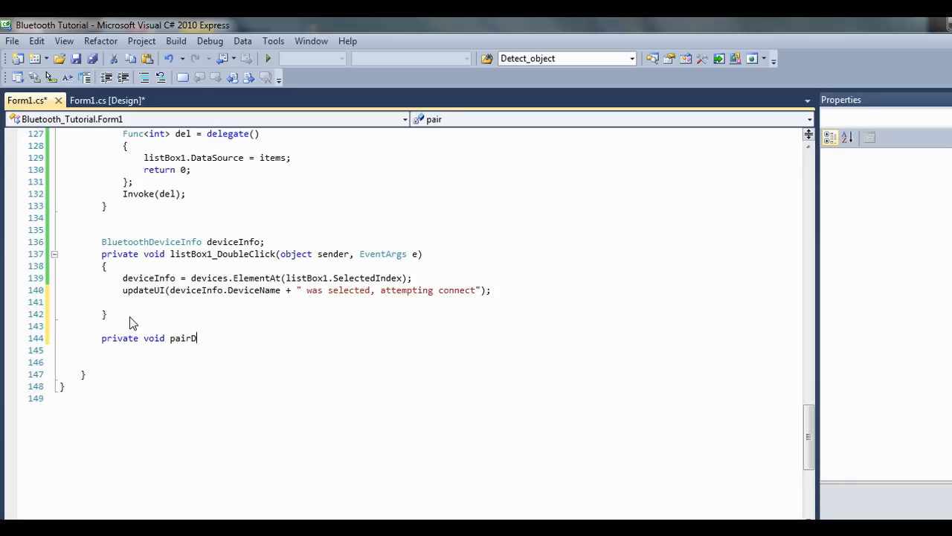
pyautogui.write('evi')
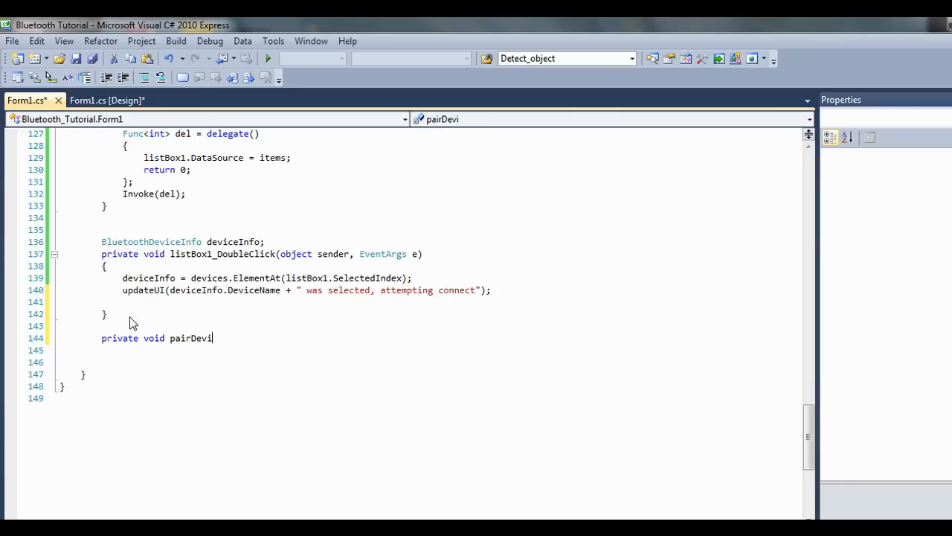
pyautogui.write('ce(){')
pyautogui.write('}')
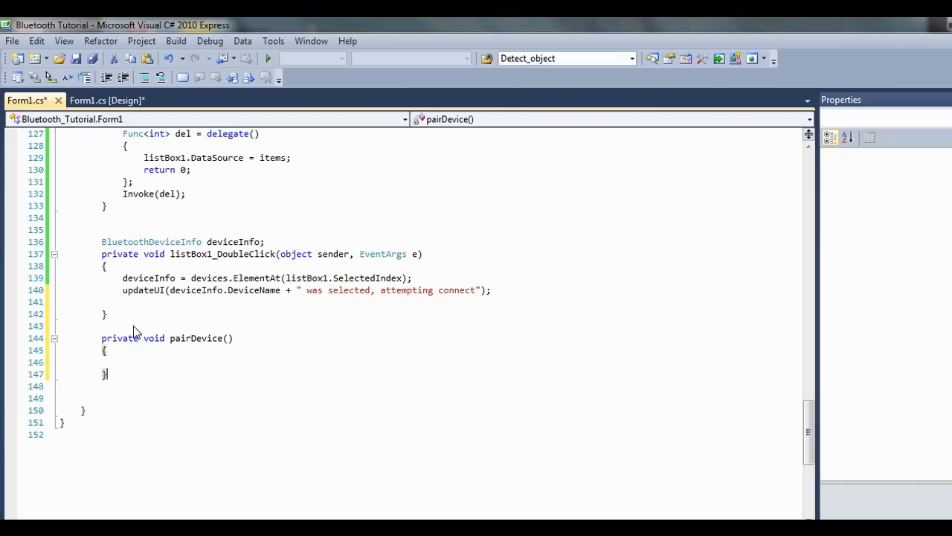
pyautogui.moveTo(162, 363)
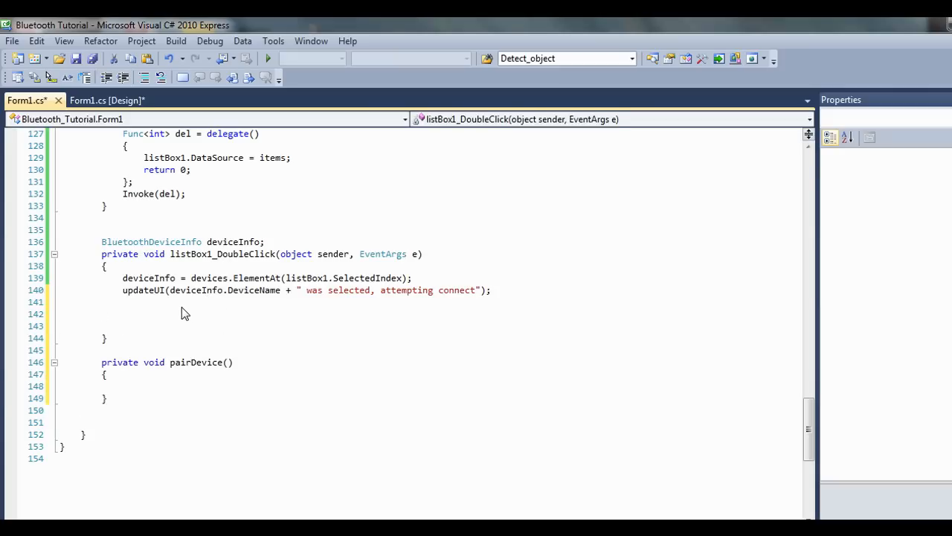
# Make pairDevice return true and wrap if (pairDevice()) ... else updateUI("Pair failed").
pyautogui.write('if(')
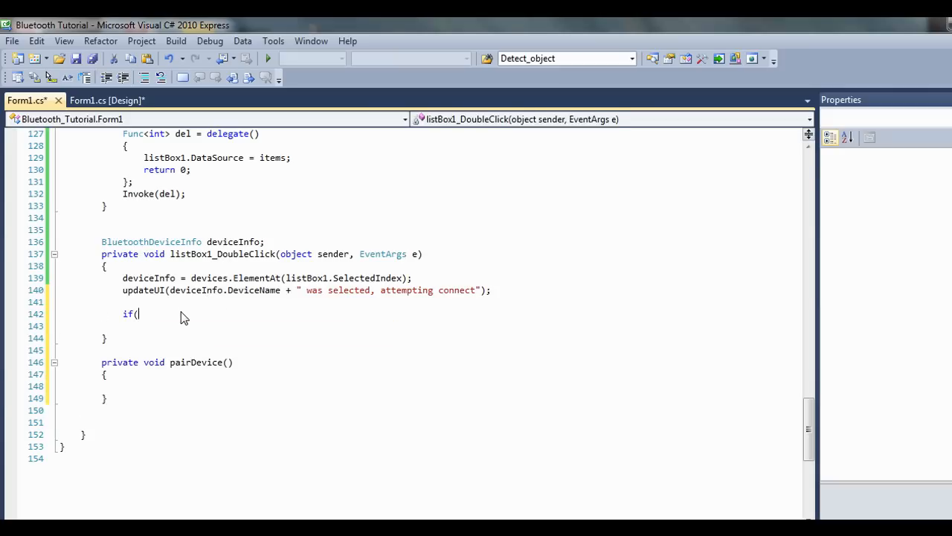
pyautogui.write('pairDevice')
pyautogui.click(168, 361)
pyautogui.write('bool')
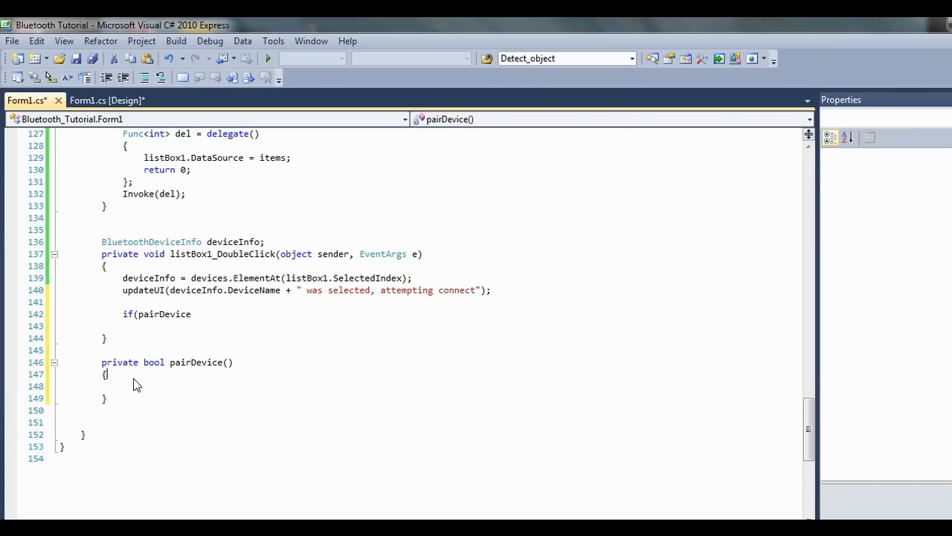
pyautogui.write('return t')
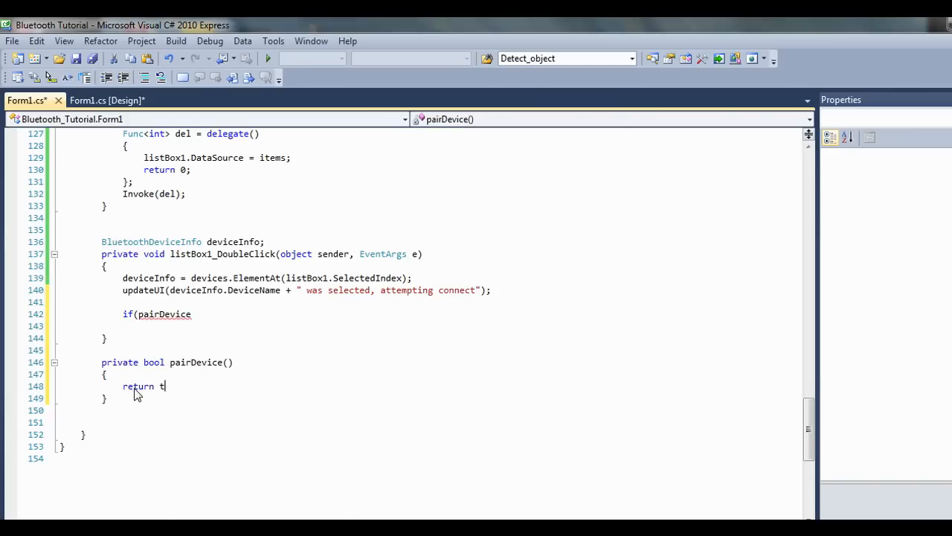
pyautogui.write('rue;')
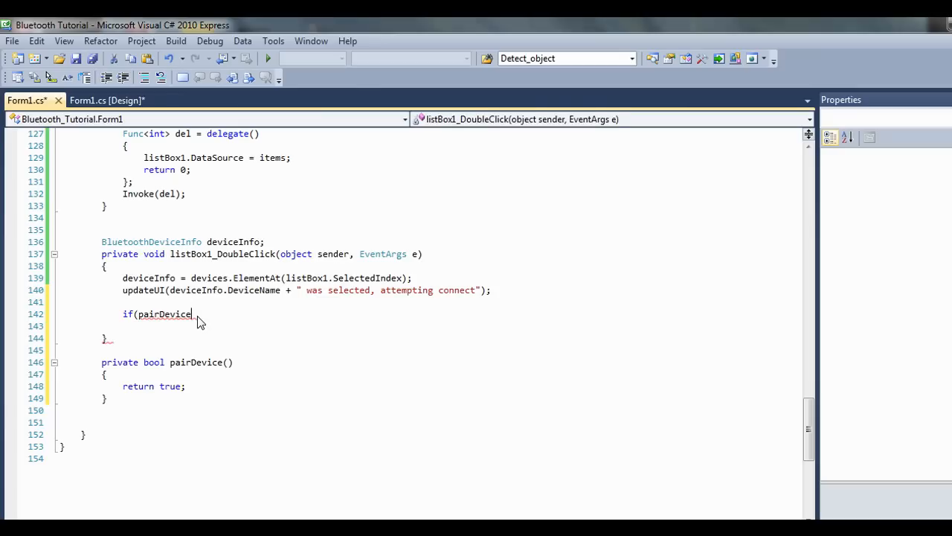
pyautogui.write('()')
pyautogui.write('}')
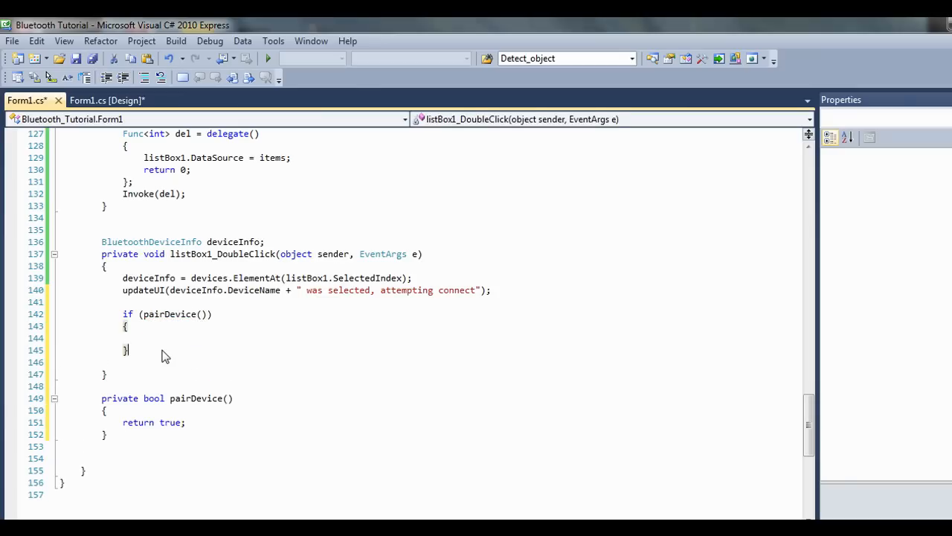
pyautogui.write('ek')
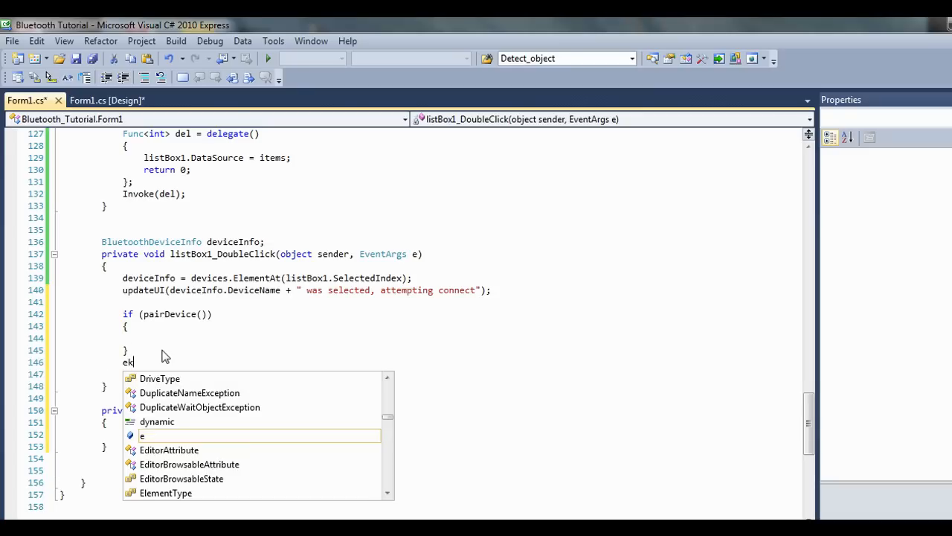
pyautogui.write('lse{')
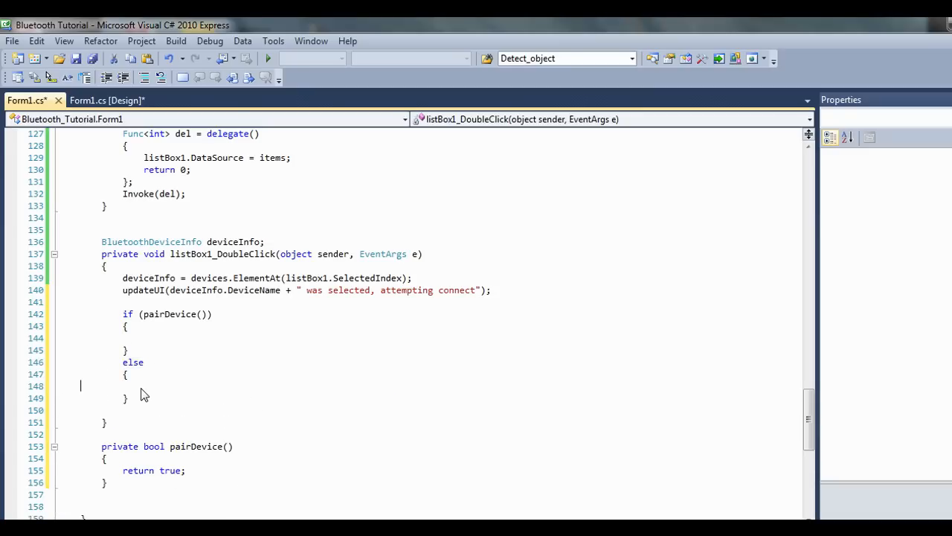
pyautogui.write('updateUI')
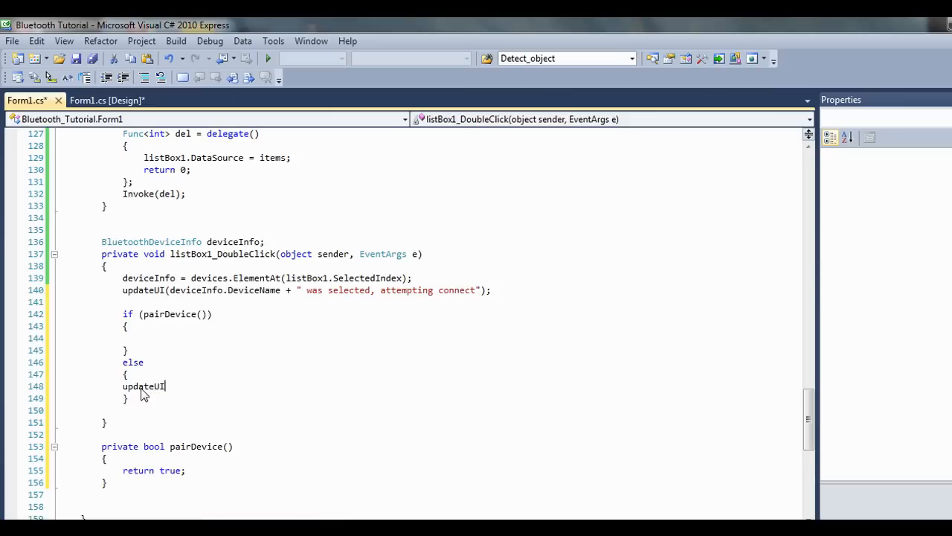
pyautogui.write('("P')
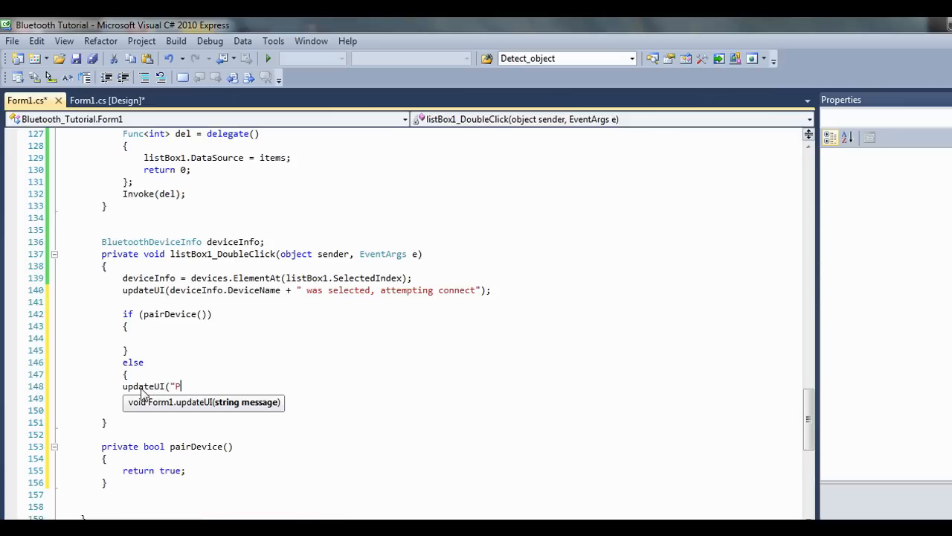
pyautogui.write('air failed");')
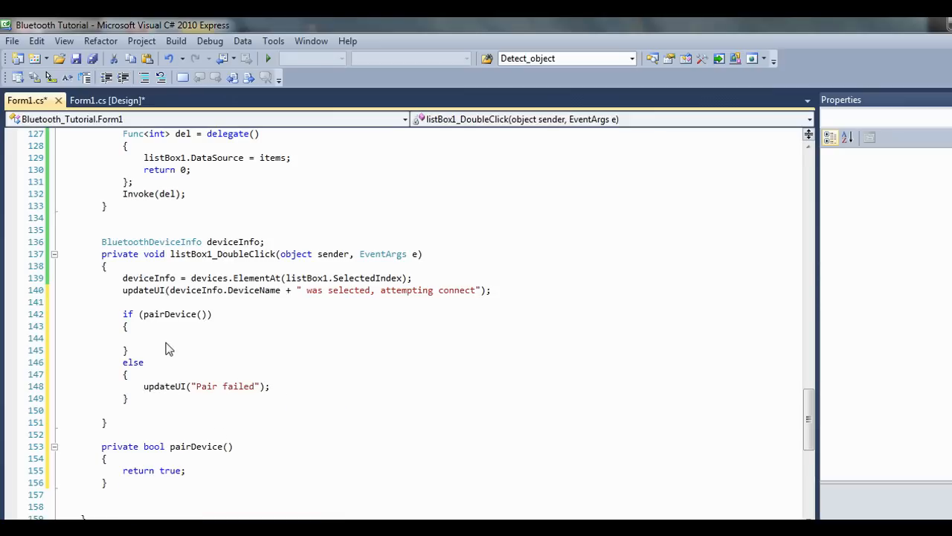
# Fill the success branch with updateUI("device paired..") and updateUI("starting connect thread").
pyautogui.click(143, 337)
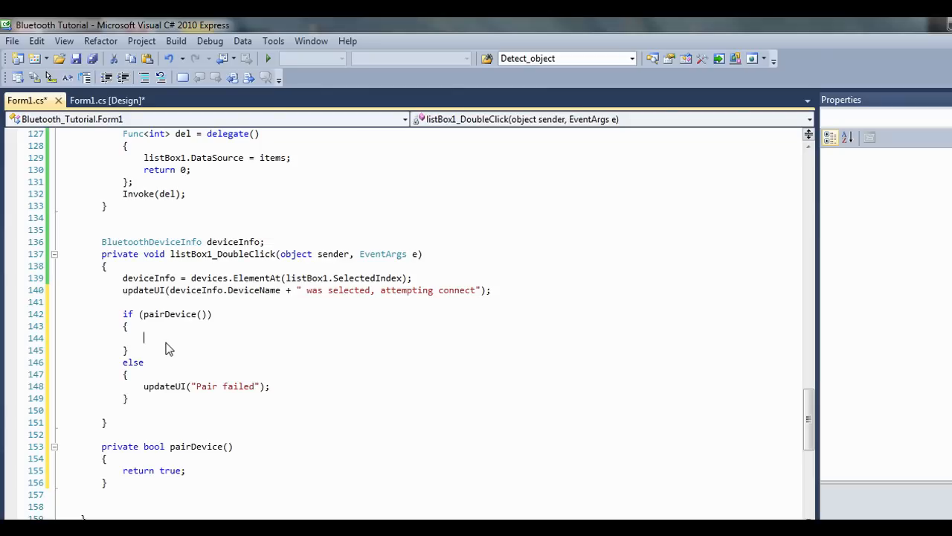
pyautogui.write('updateui')
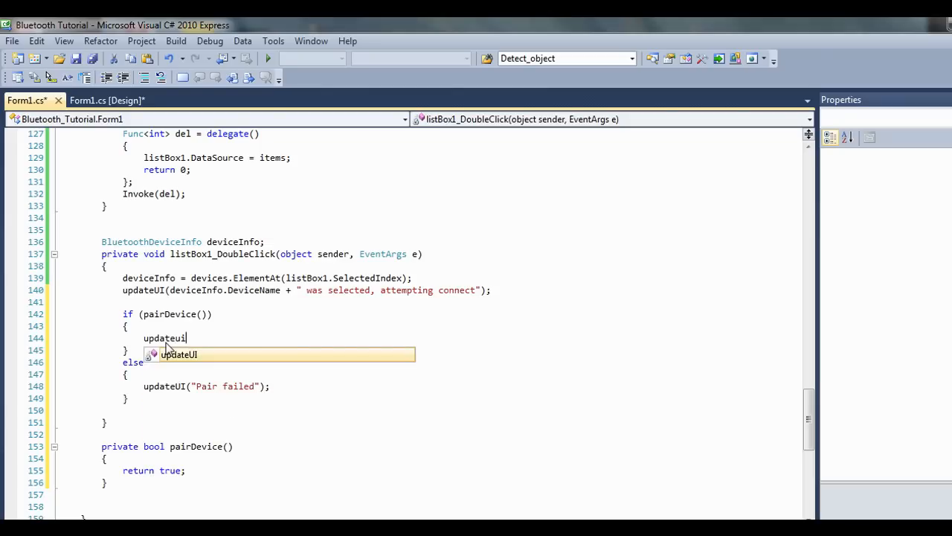
pyautogui.write('("')
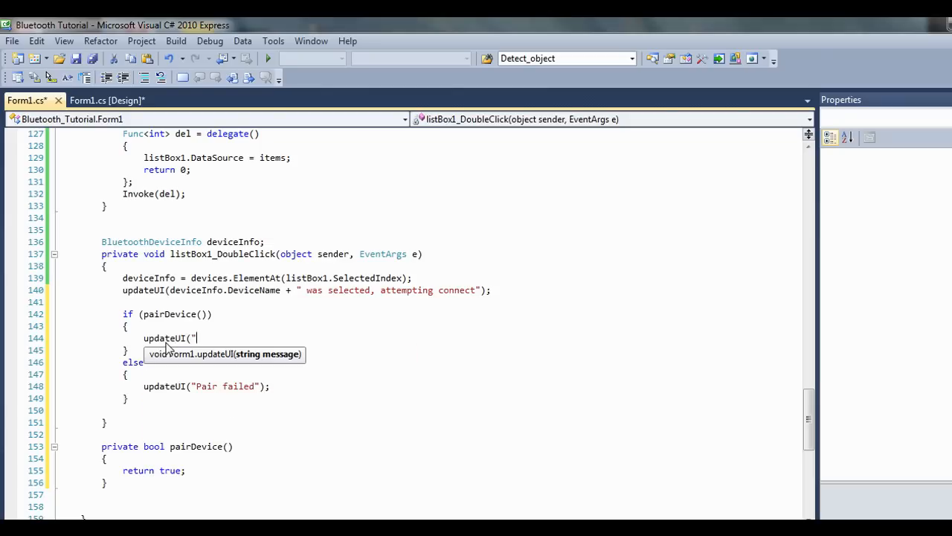
pyautogui.write('starting')
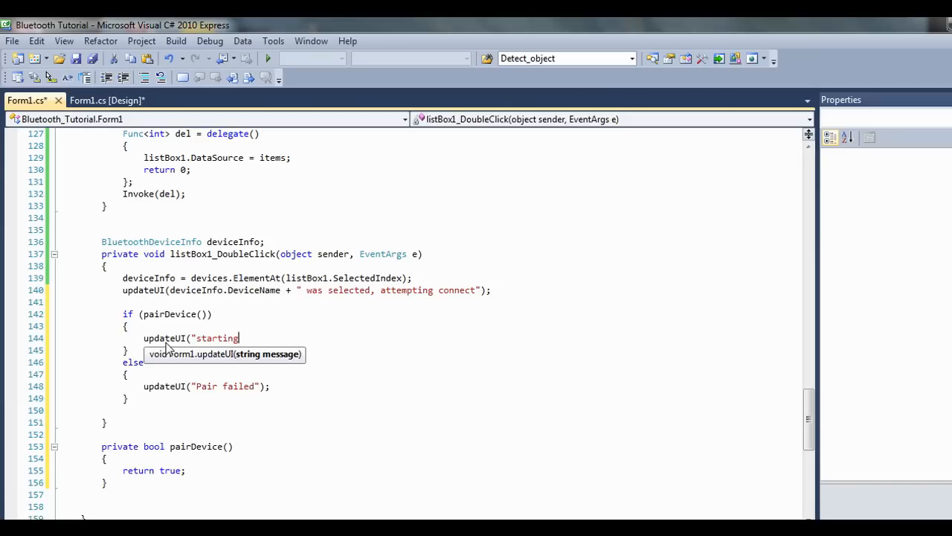
pyautogui.write('connect thread");')
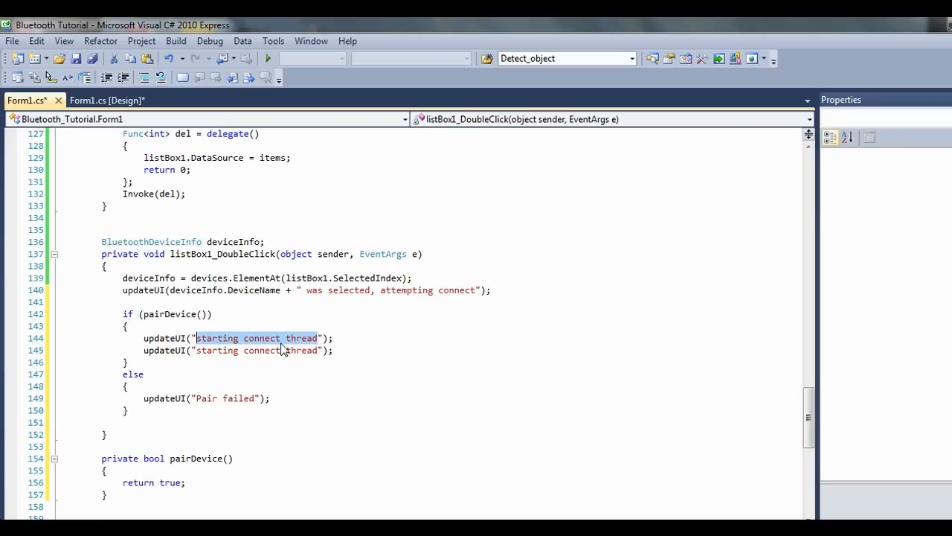
pyautogui.write('c");')
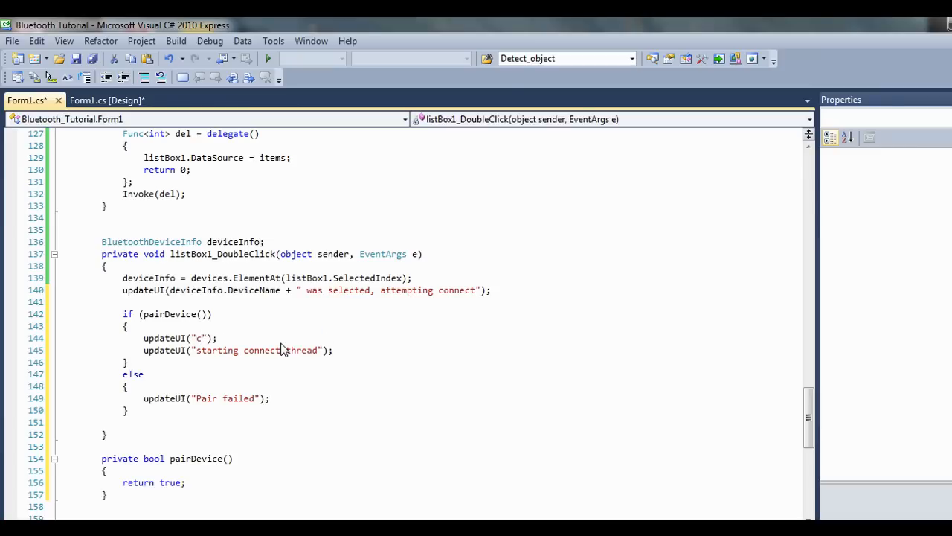
pyautogui.write('pa')
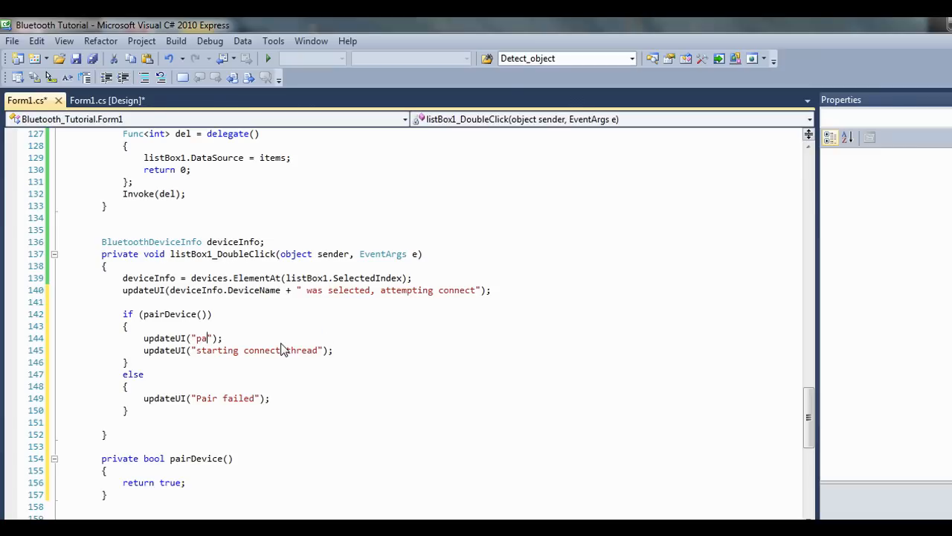
pyautogui.write('device paired..')
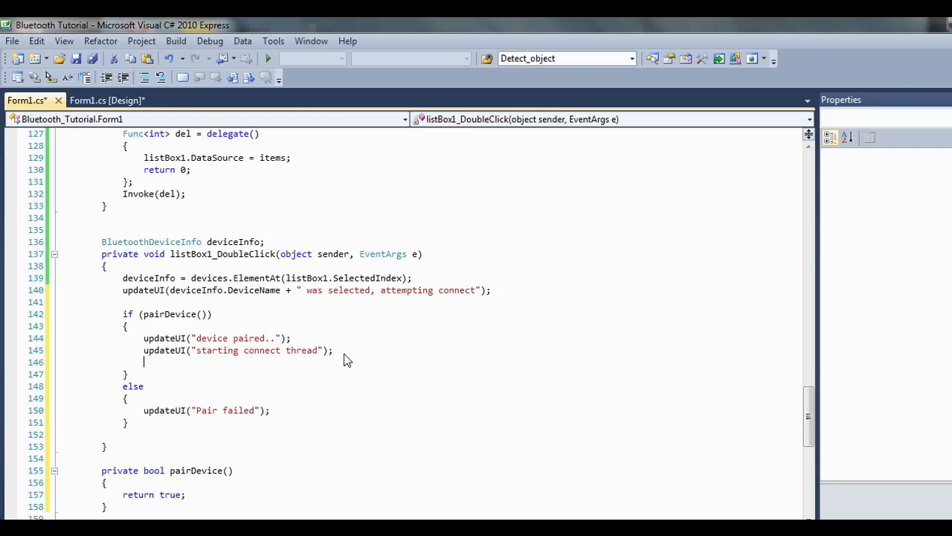
# Declare Thread bluetoothClientThread = new Thread(new ThreadStart(ClientConnectThread)).
pyautogui.write('T')
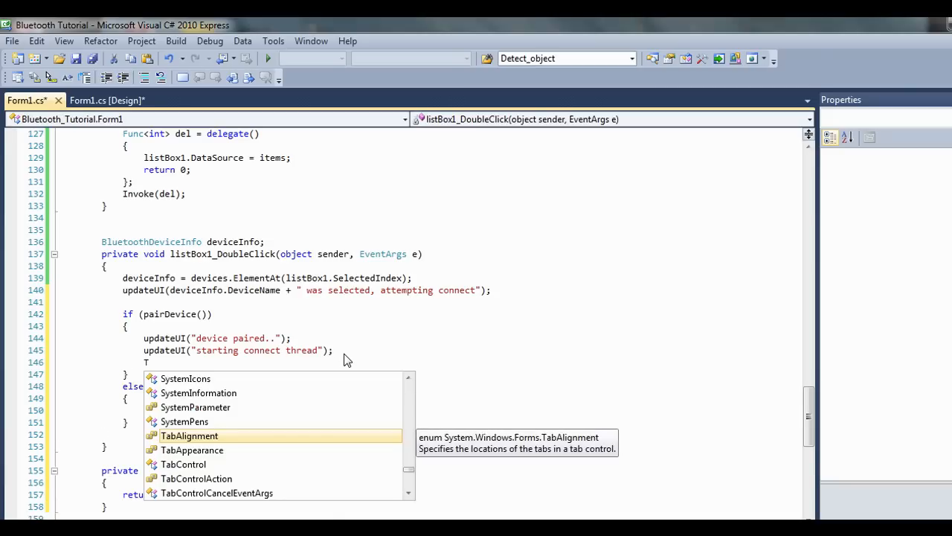
pyautogui.write('hread')
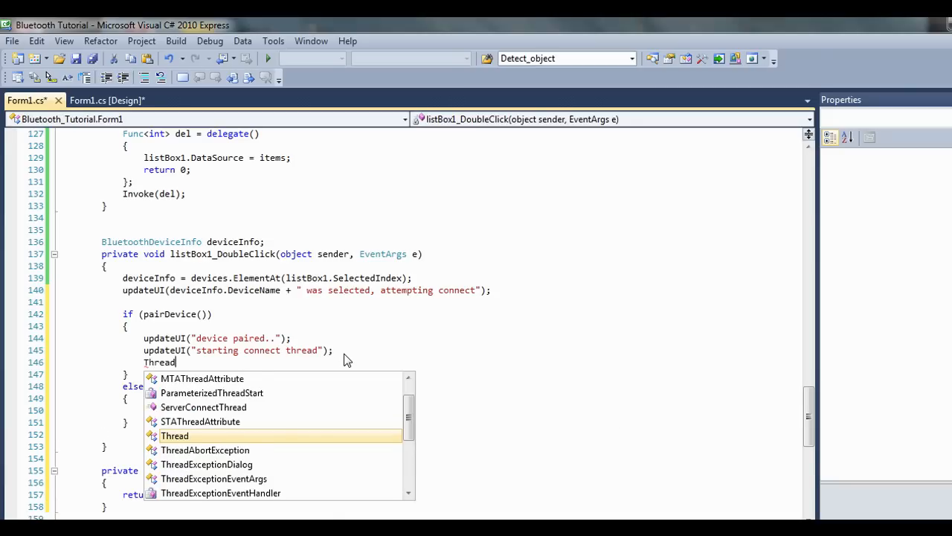
pyautogui.write('bluetooth')
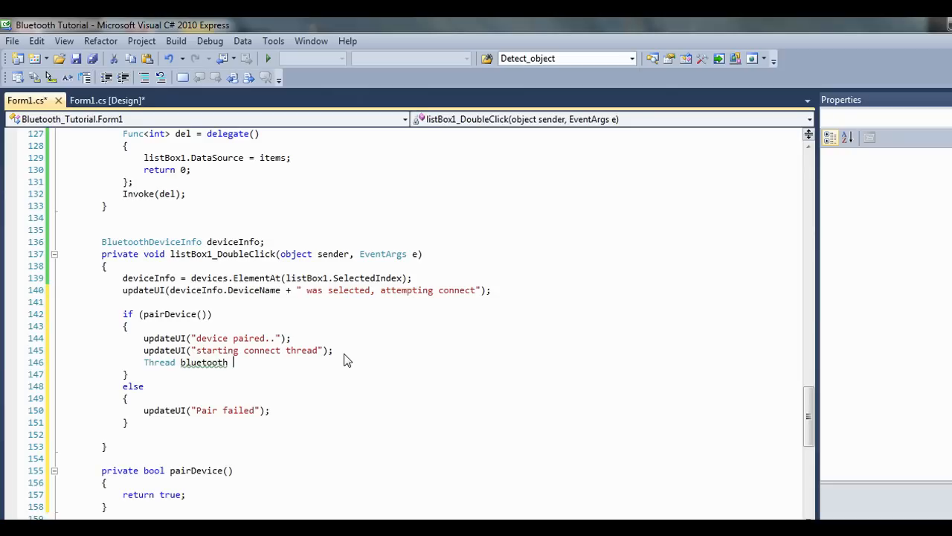
pyautogui.write('Cli')
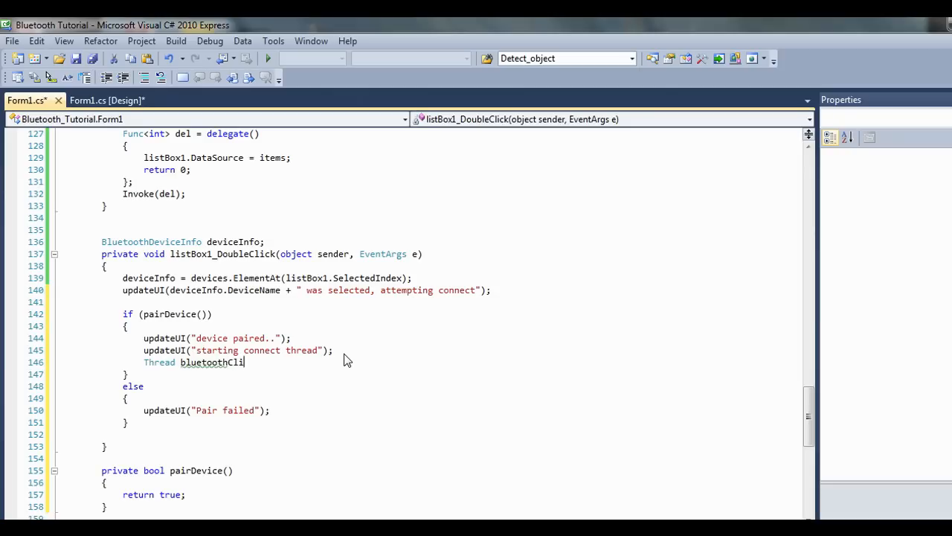
pyautogui.write('entThread =')
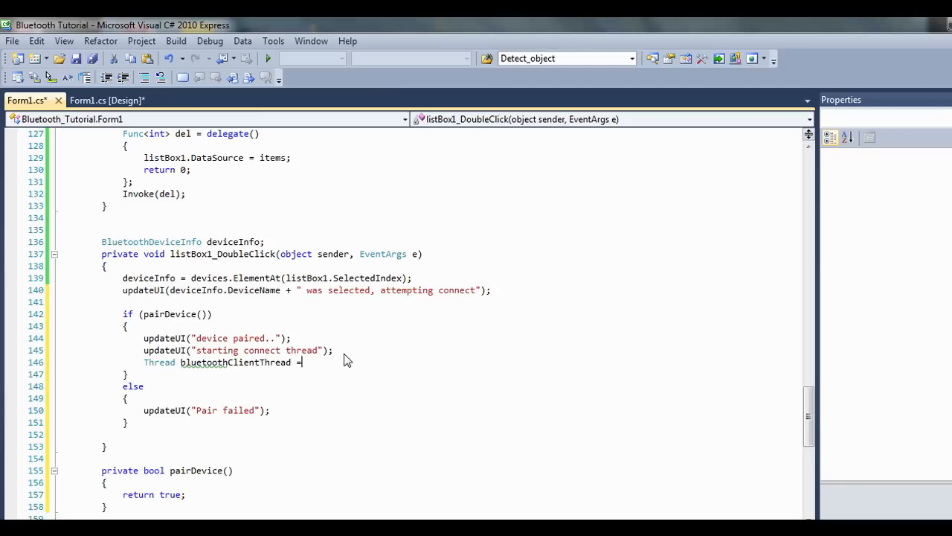
pyautogui.write('new Thread(')
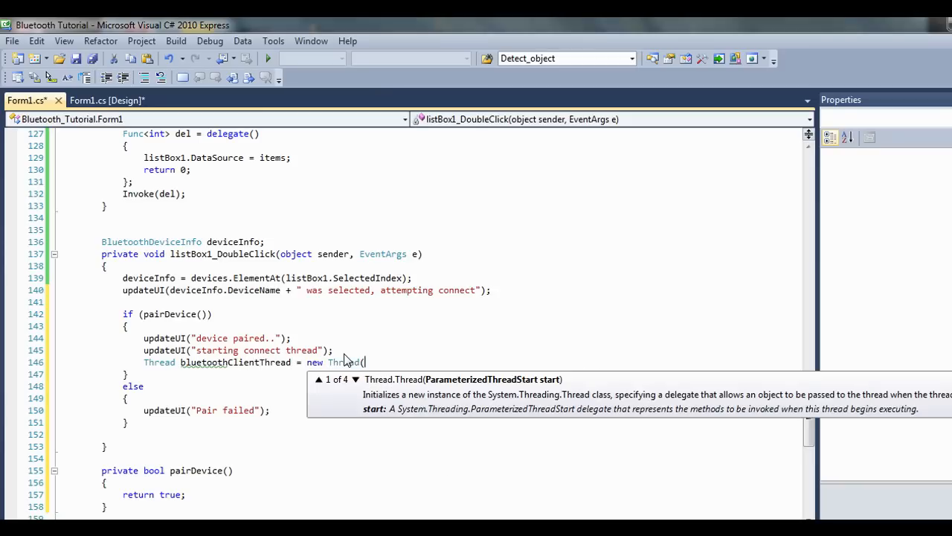
pyautogui.write('new ThreadStart')
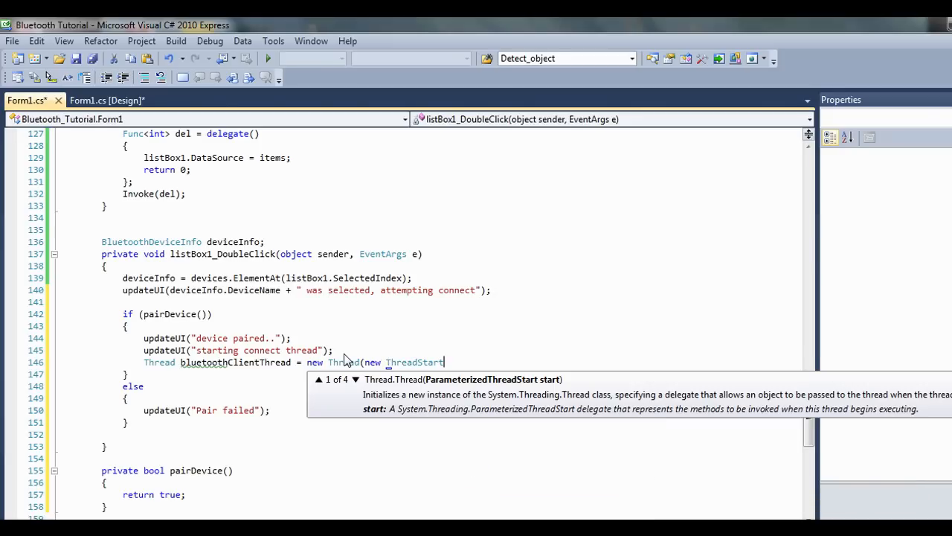
pyautogui.write('(C')
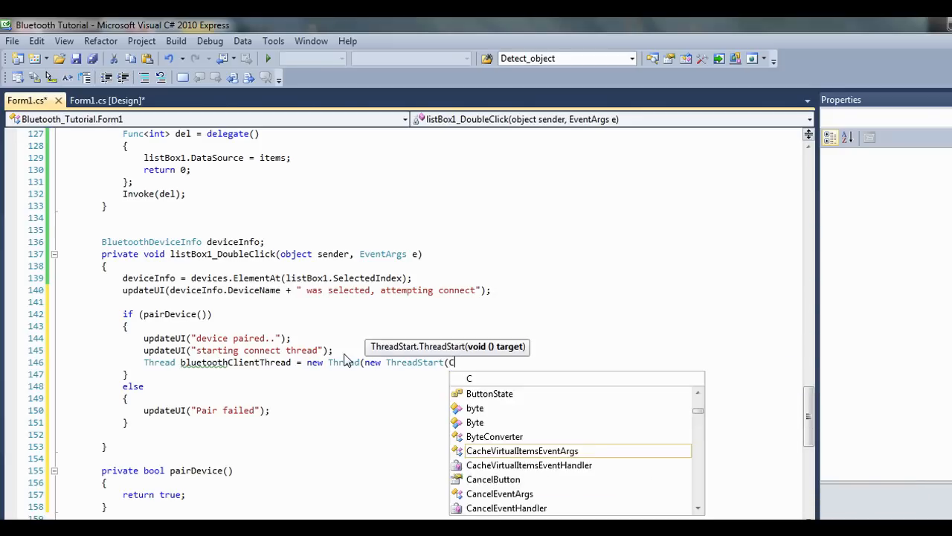
pyautogui.write('lientConnectThread')
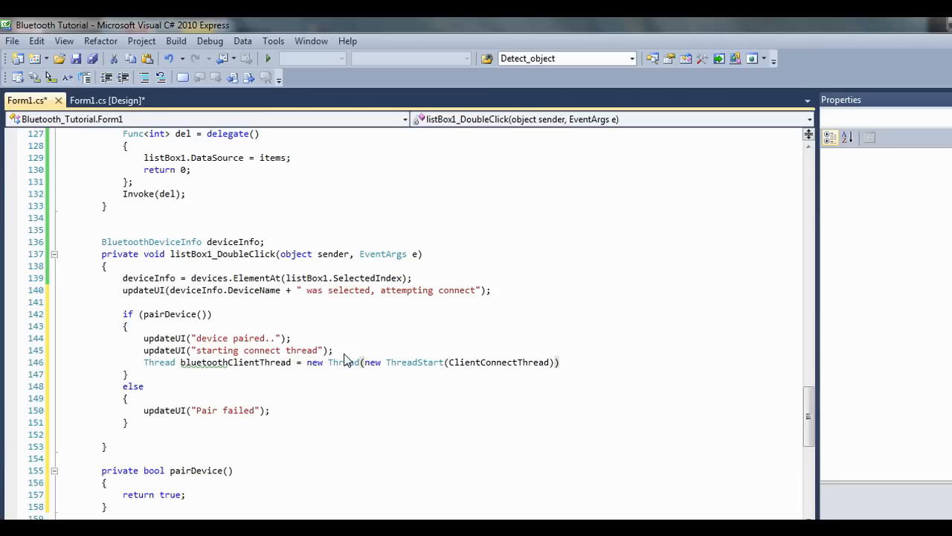
# Start the thread with bluetoothClientThread.Start();.
pyautogui.write('bluetoothClientThread.s')
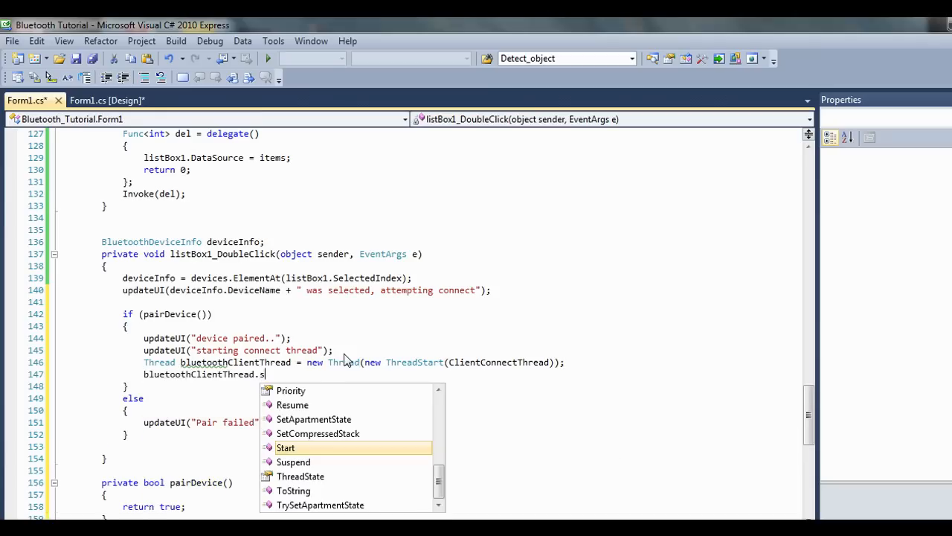
pyautogui.write('tart(')
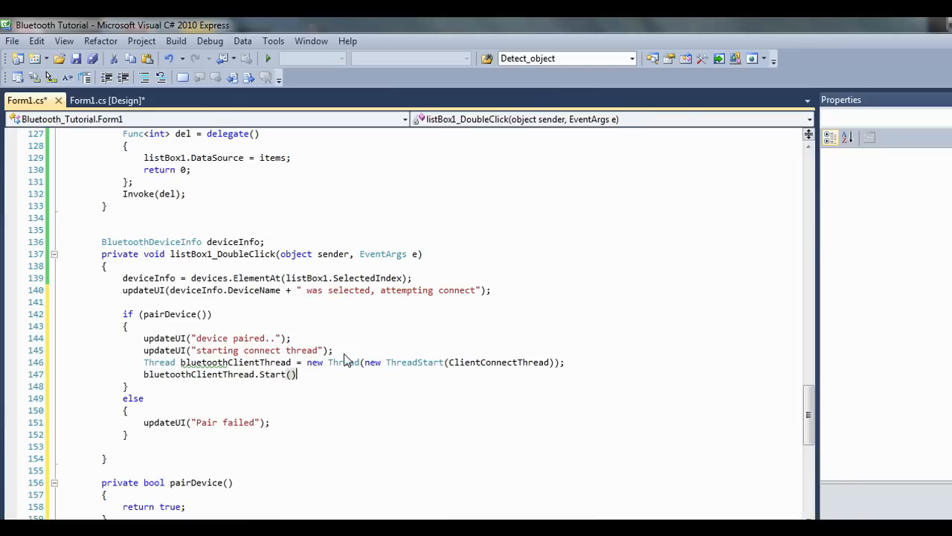
pyautogui.write(';')
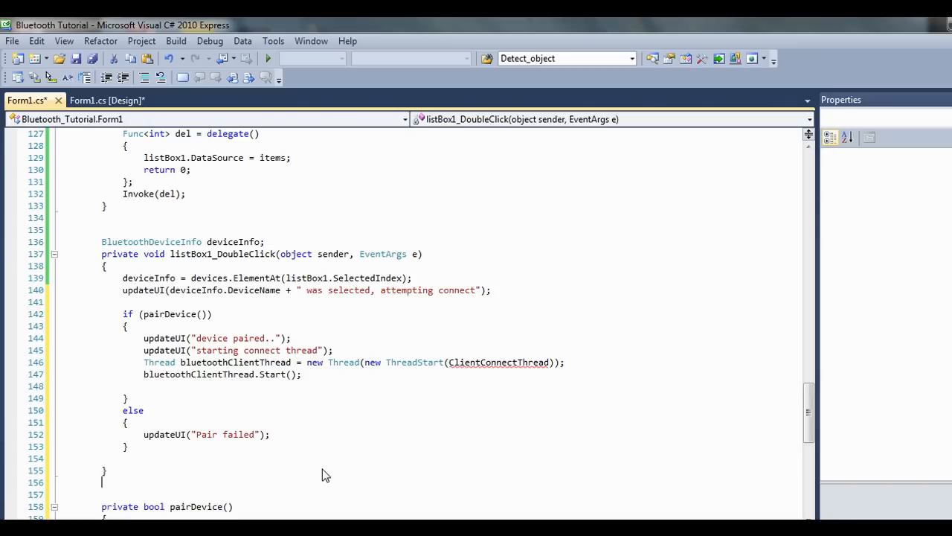
# Begin the 'private void Client...' method signature below listBox1_DoubleClick.
pyautogui.write('private')
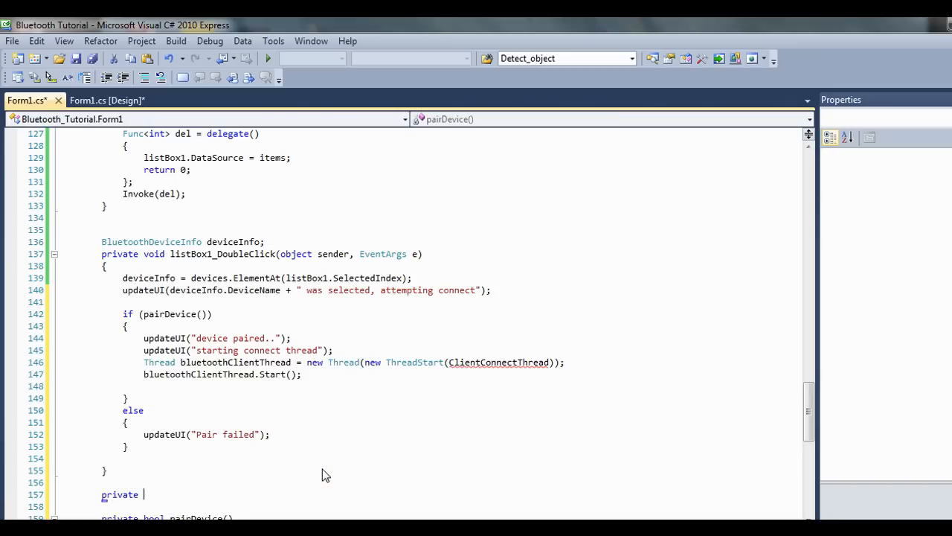
pyautogui.write('void Client')
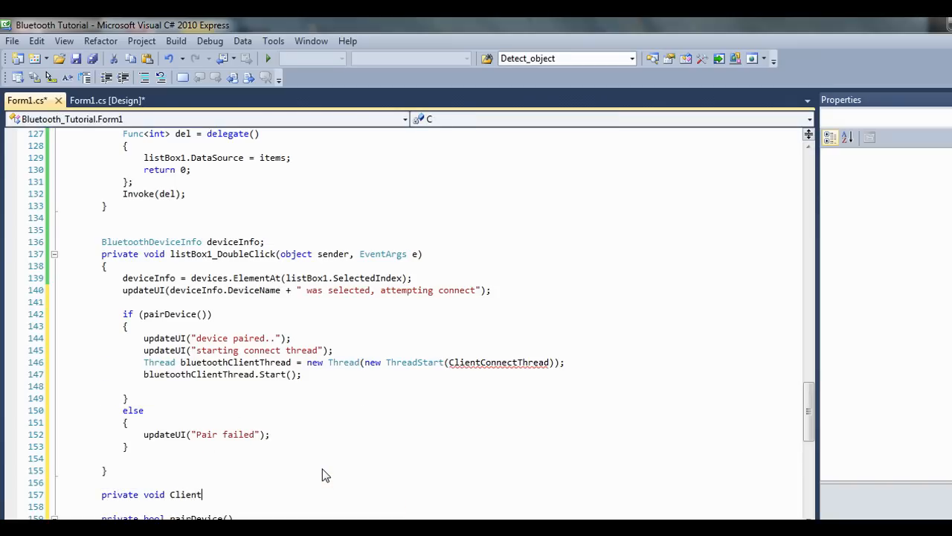